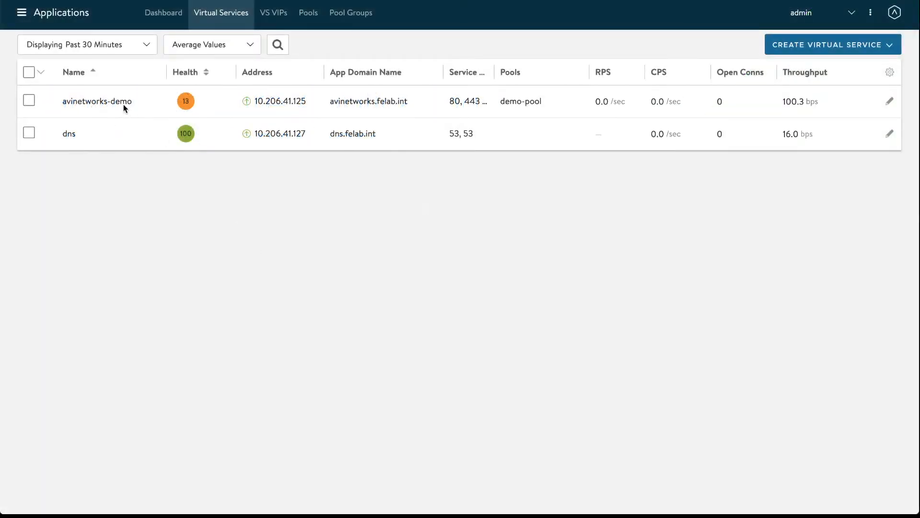
{"action": "mouse_move", "coordinate": [465, 108]}
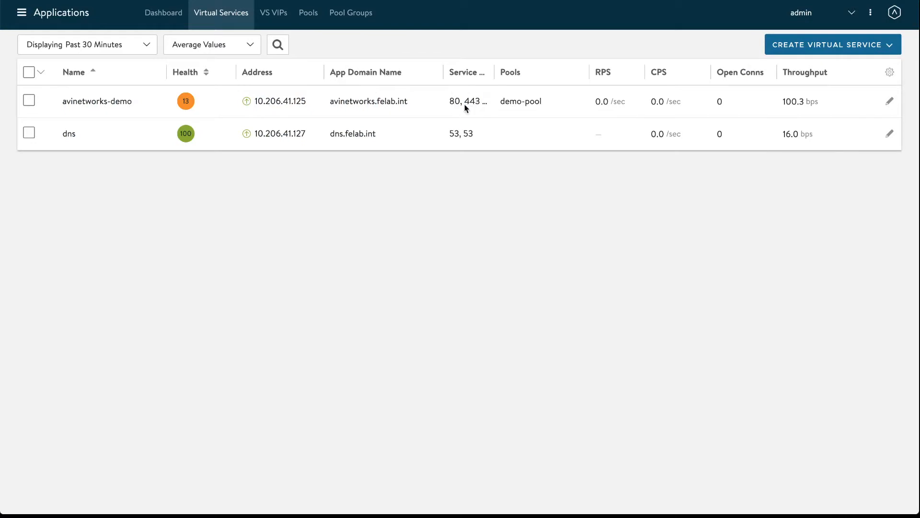
{"action": "mouse_move", "coordinate": [852, 102]}
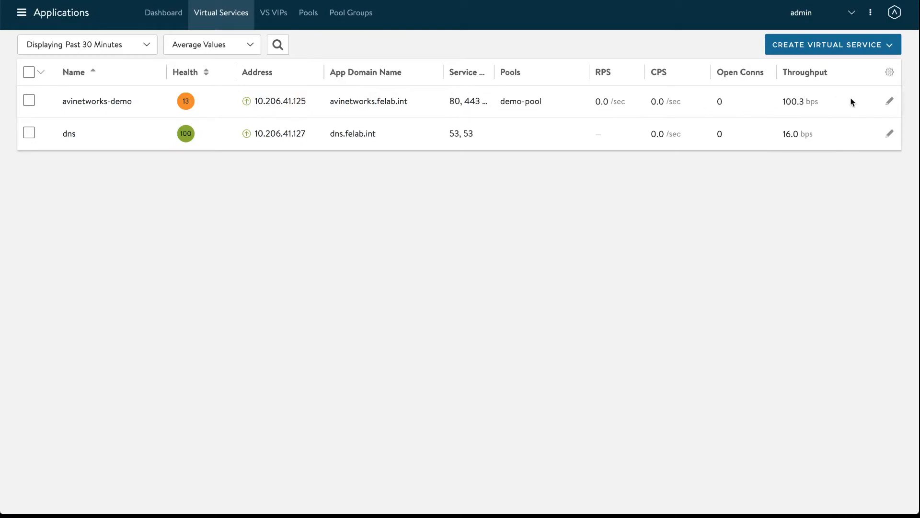
Open the avinetworks-demo virtual service's edit form from the Virtual Services list.
{"action": "left_click", "coordinate": [889, 101]}
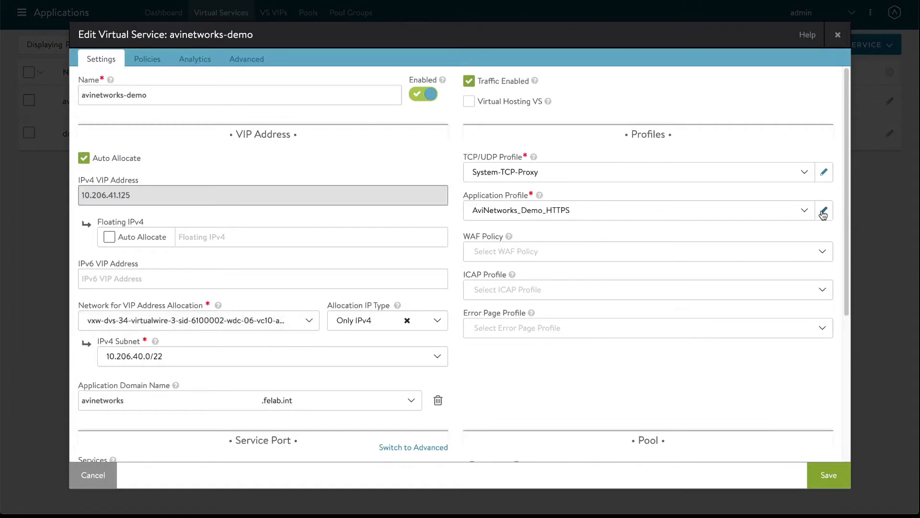
Edit the AviNetworks_Demo_HTTPS application profile and enable SSL Everywhere on its Security tab.
{"action": "left_click", "coordinate": [823, 210]}
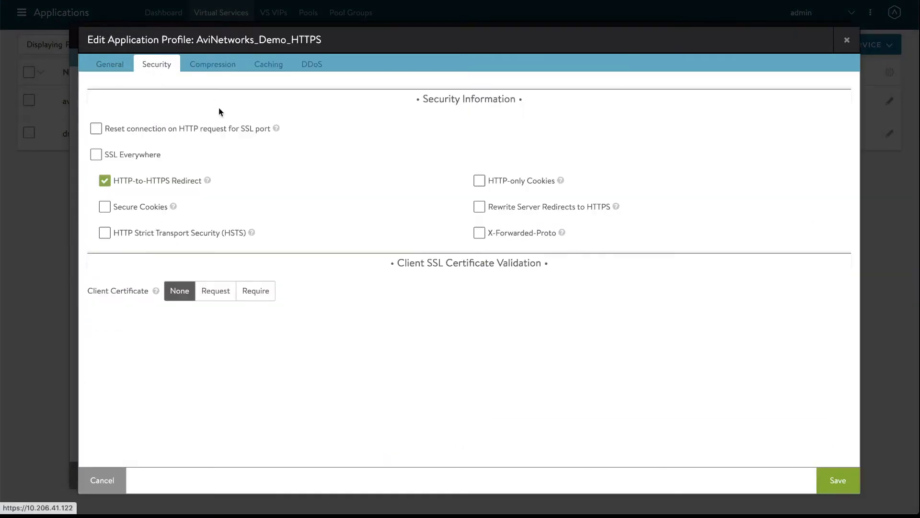
{"action": "mouse_move", "coordinate": [297, 156]}
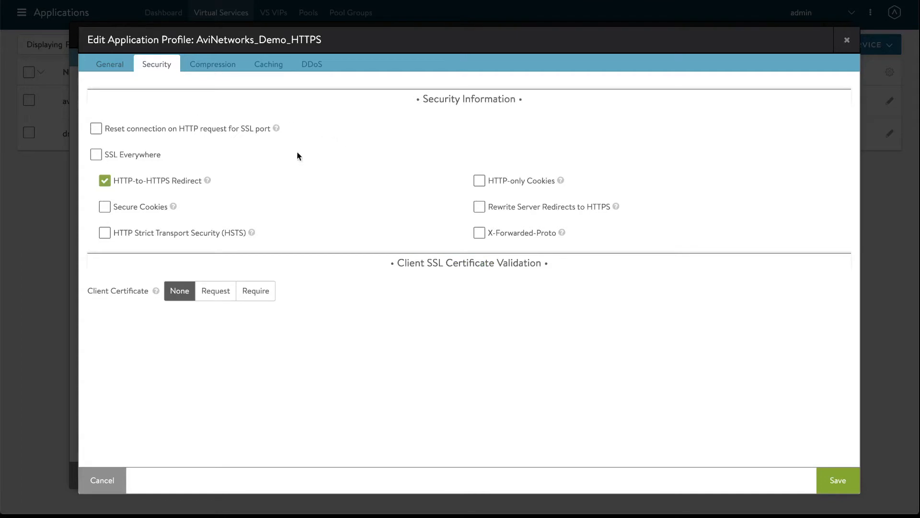
{"action": "mouse_move", "coordinate": [512, 203]}
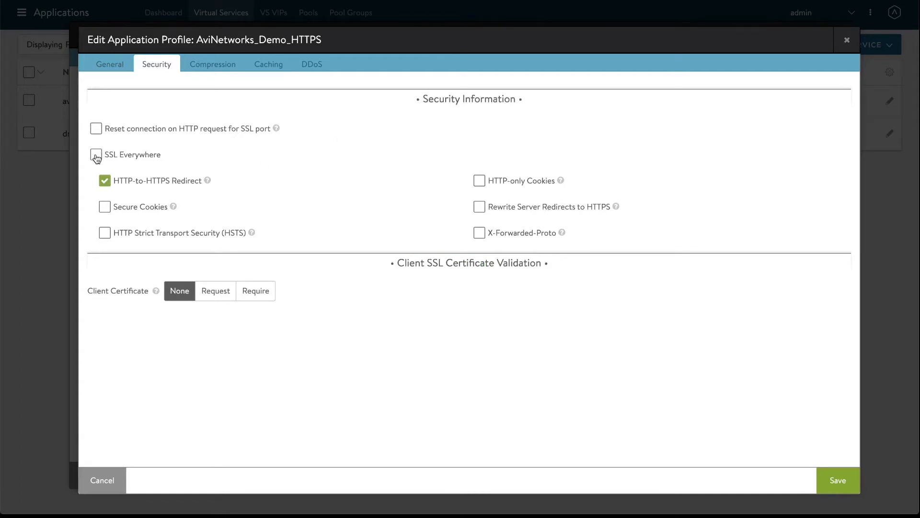
{"action": "left_click", "coordinate": [95, 154]}
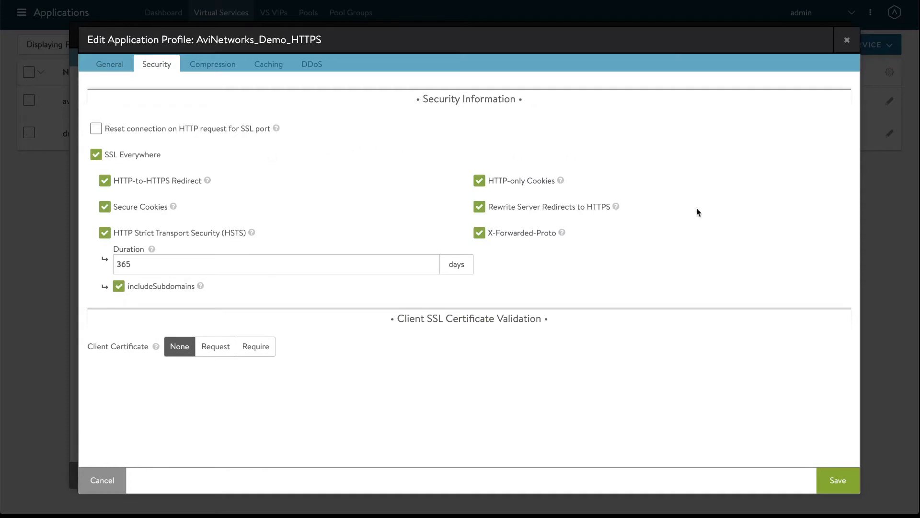
{"action": "mouse_move", "coordinate": [120, 164]}
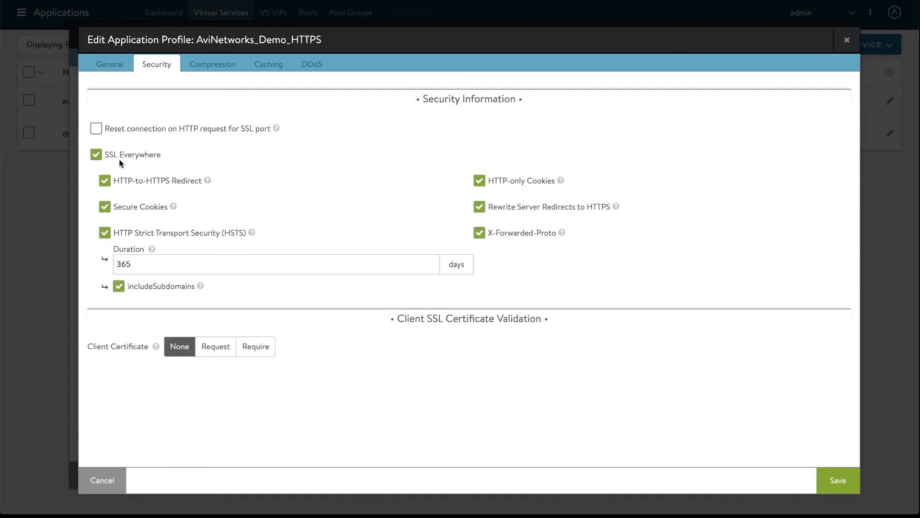
{"action": "mouse_move", "coordinate": [387, 299]}
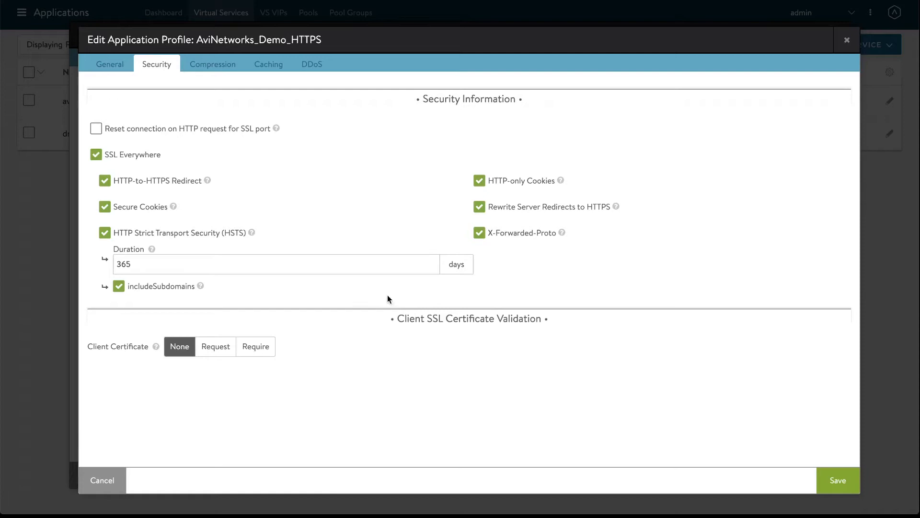
{"action": "mouse_move", "coordinate": [591, 315]}
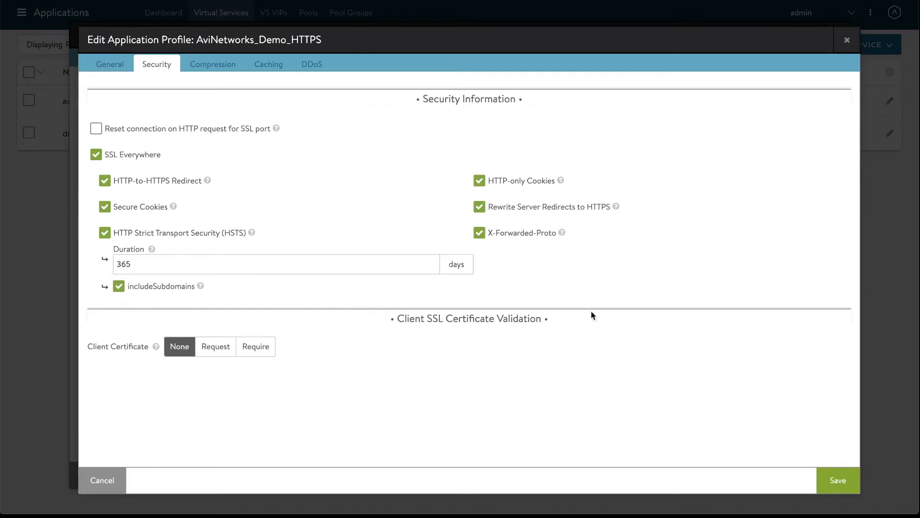
{"action": "mouse_move", "coordinate": [351, 235]}
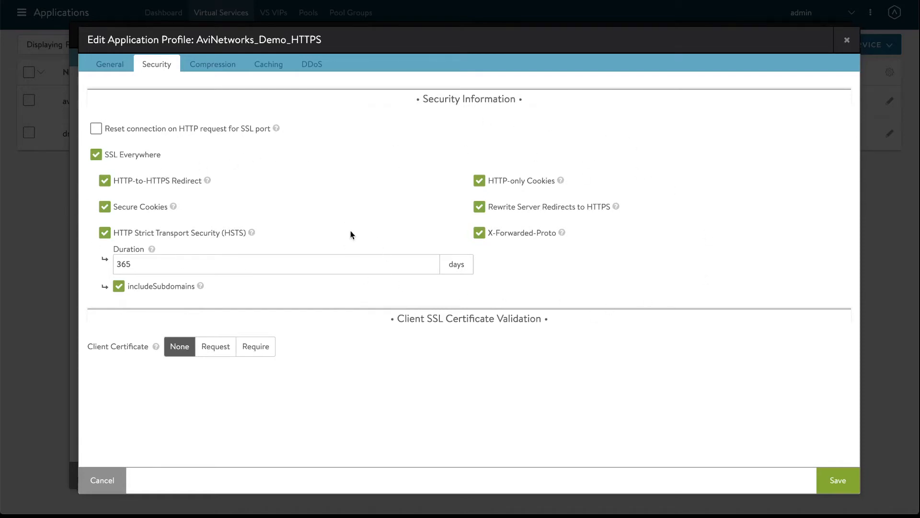
{"action": "mouse_move", "coordinate": [272, 242]}
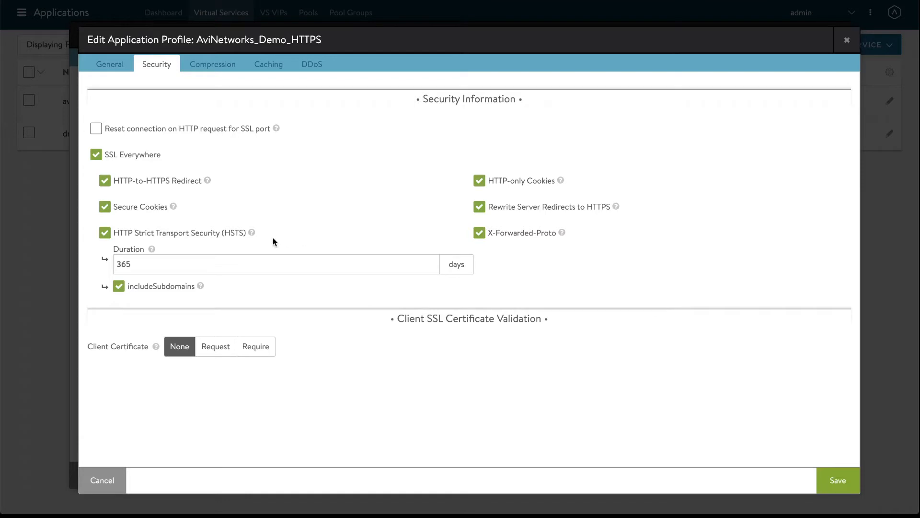
{"action": "mouse_move", "coordinate": [253, 232]}
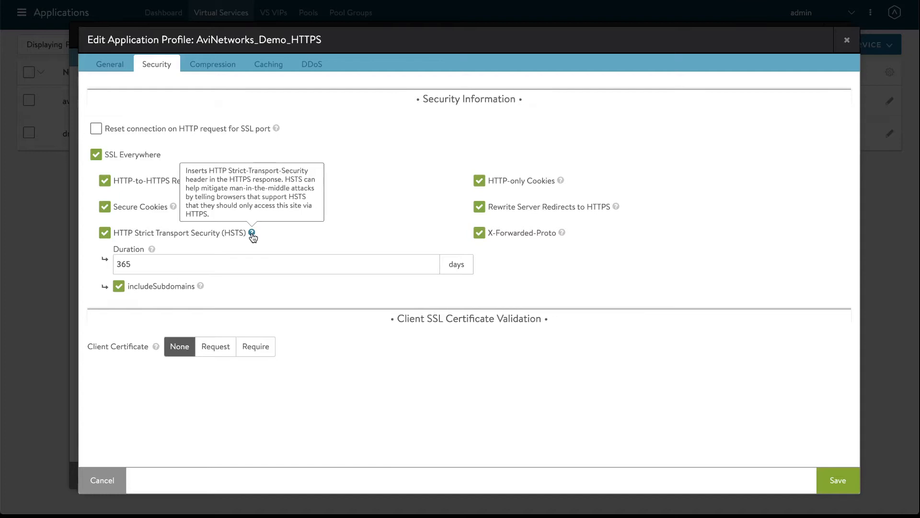
{"action": "mouse_move", "coordinate": [321, 232]}
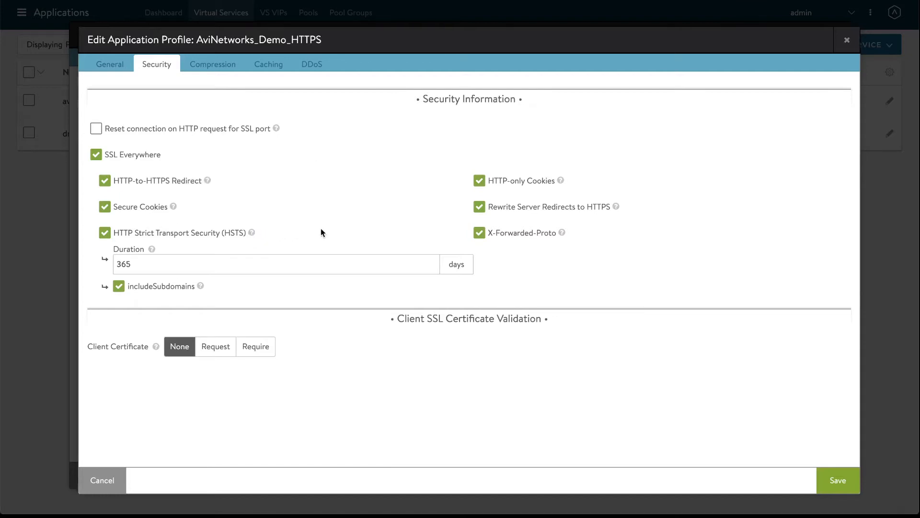
{"action": "mouse_move", "coordinate": [567, 138]}
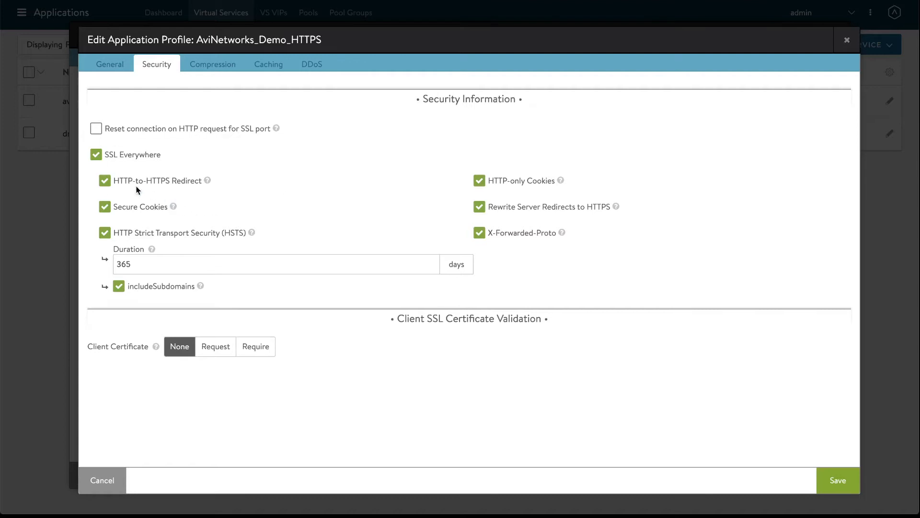
{"action": "mouse_move", "coordinate": [201, 201]}
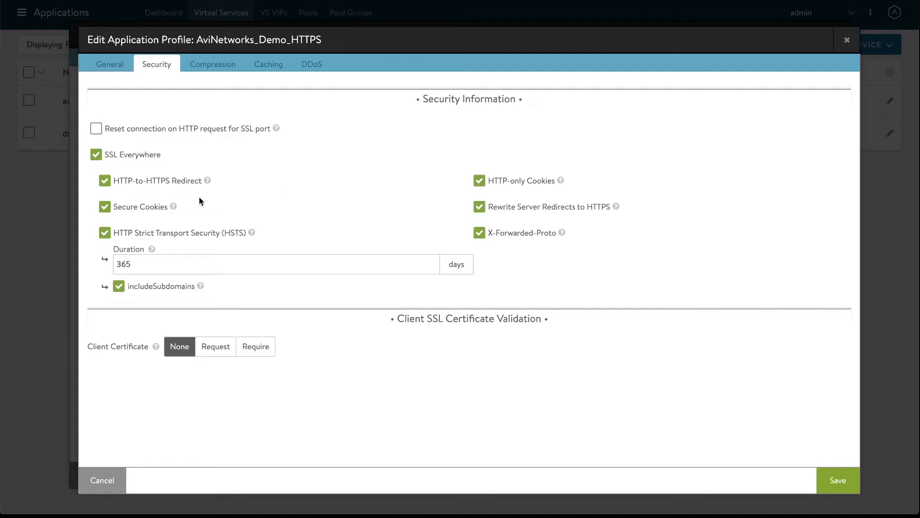
{"action": "mouse_move", "coordinate": [226, 174]}
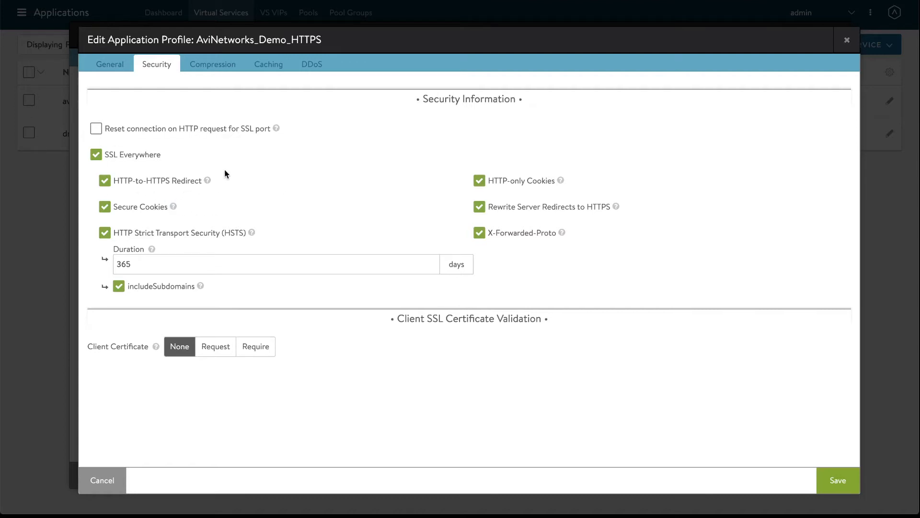
{"action": "mouse_move", "coordinate": [250, 188]}
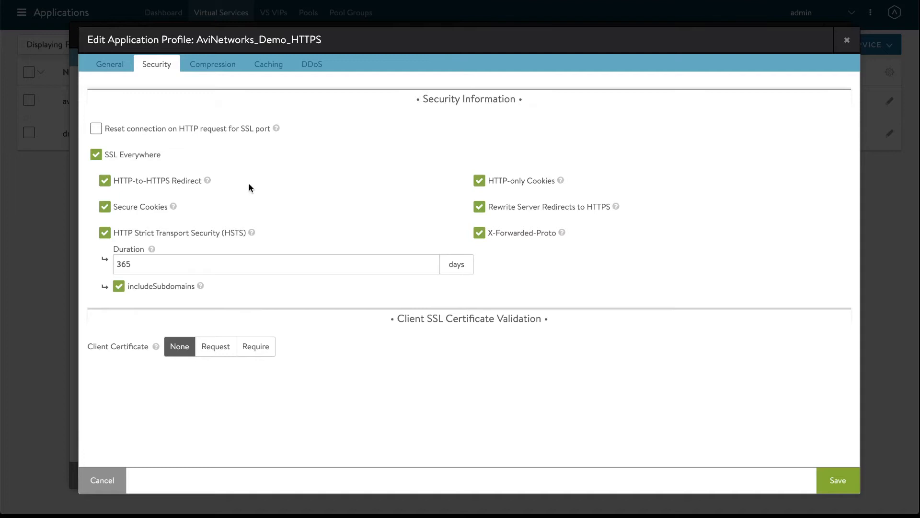
{"action": "mouse_move", "coordinate": [306, 183]}
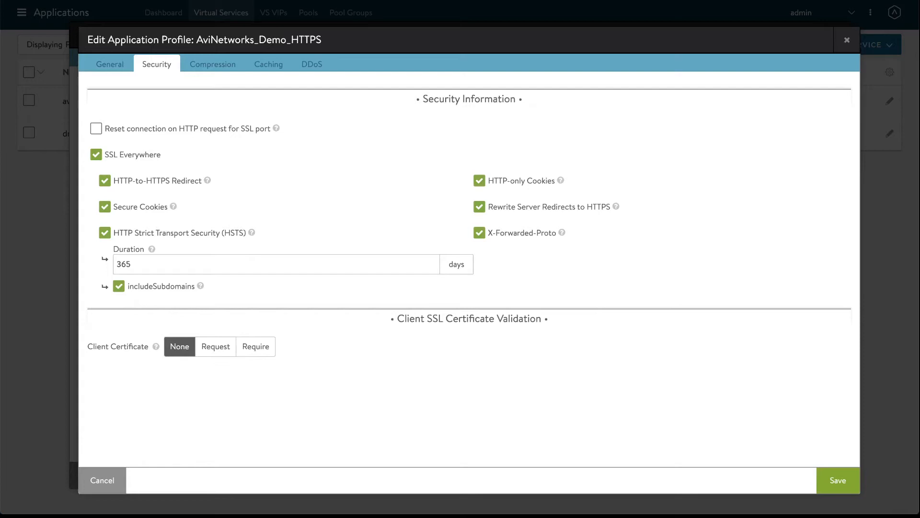
{"action": "mouse_move", "coordinate": [746, 198]}
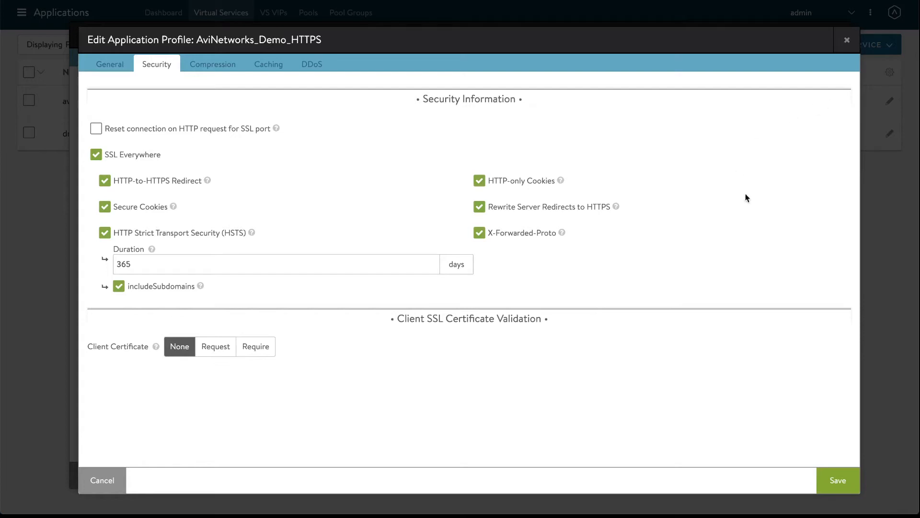
{"action": "mouse_move", "coordinate": [683, 184]}
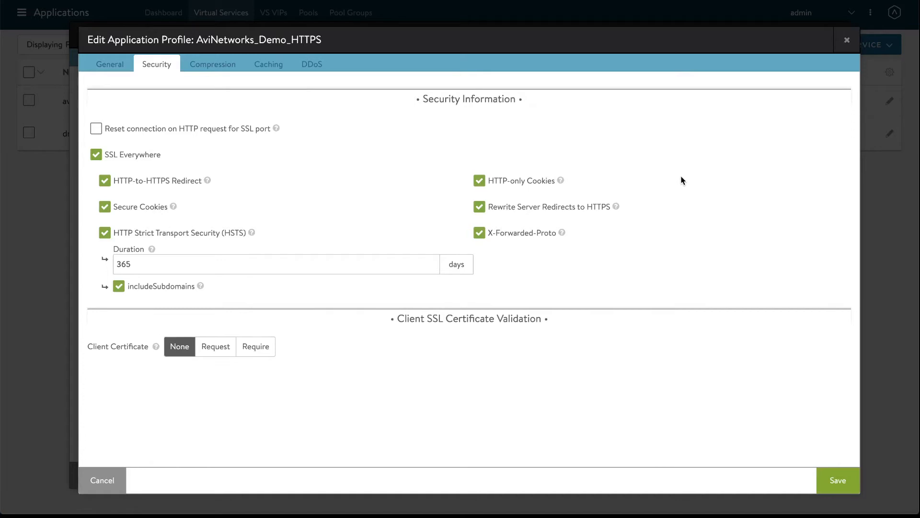
{"action": "mouse_move", "coordinate": [692, 186]}
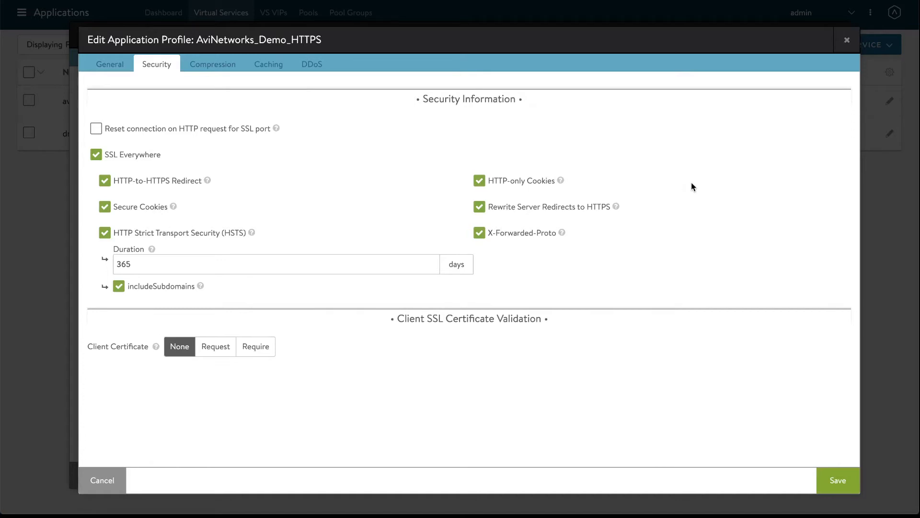
{"action": "mouse_move", "coordinate": [698, 190]}
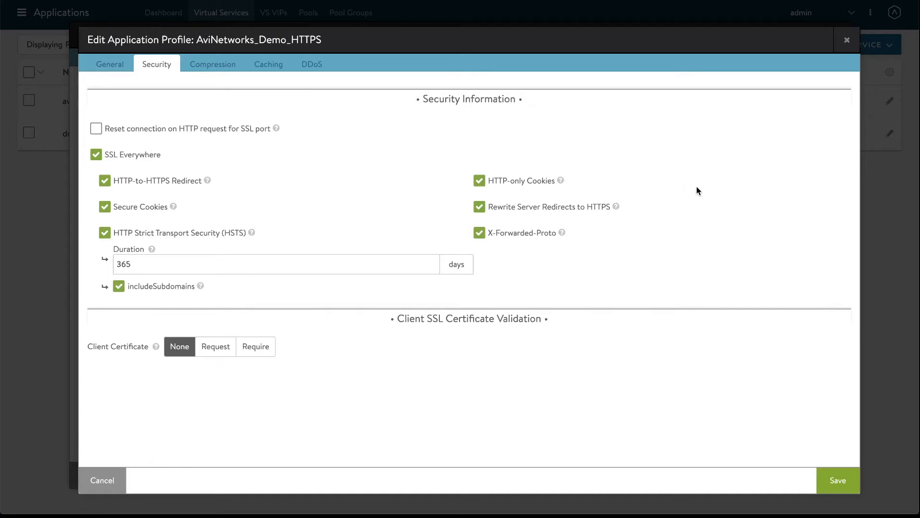
{"action": "mouse_move", "coordinate": [703, 195]}
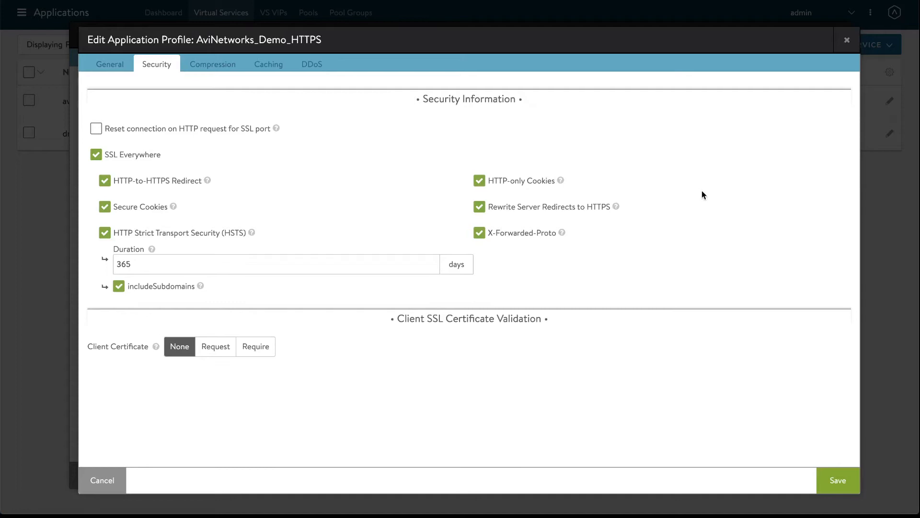
{"action": "mouse_move", "coordinate": [697, 185]}
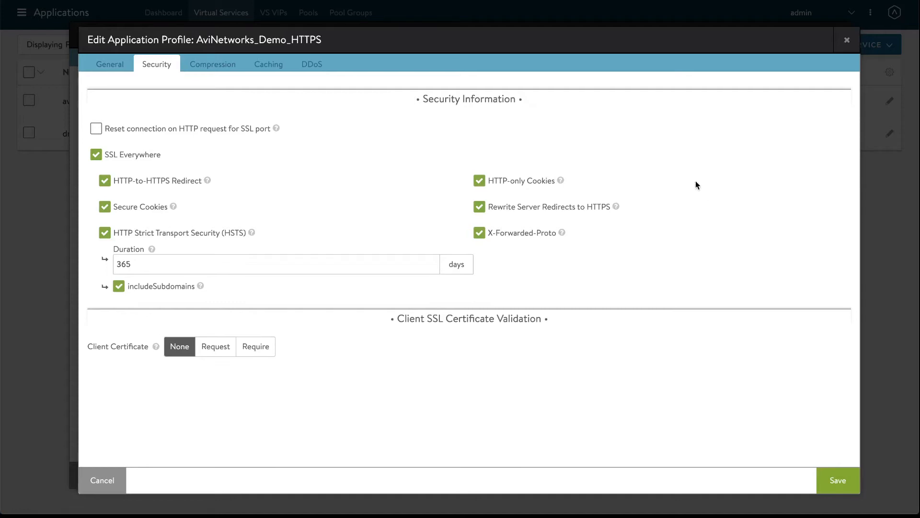
{"action": "mouse_move", "coordinate": [671, 199]}
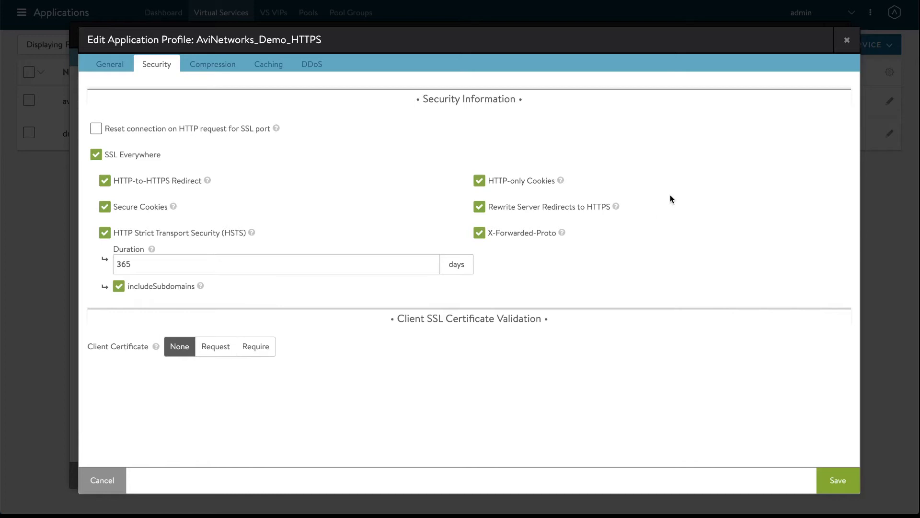
{"action": "mouse_move", "coordinate": [226, 207]}
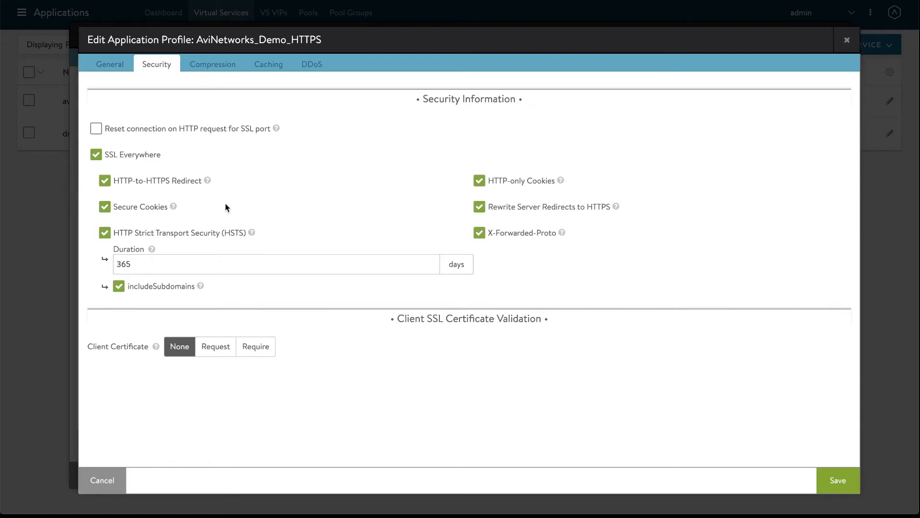
{"action": "mouse_move", "coordinate": [701, 195]}
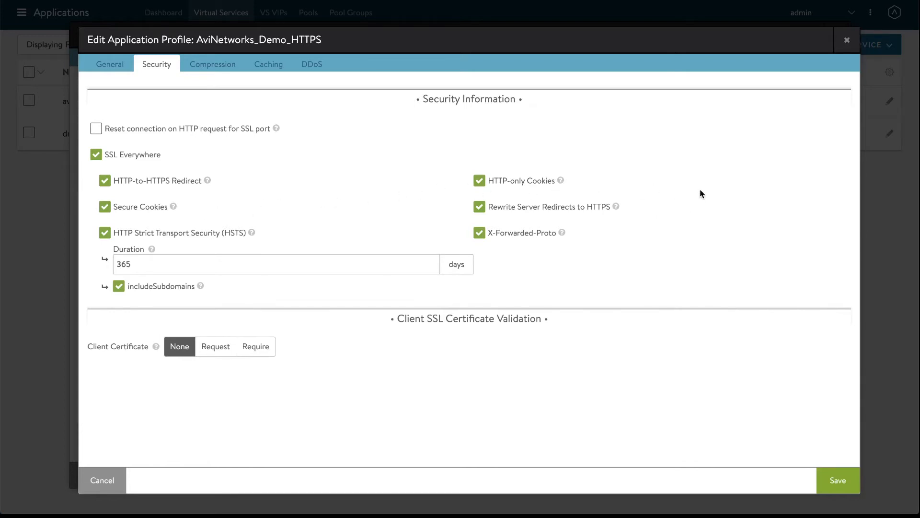
{"action": "mouse_move", "coordinate": [690, 204]}
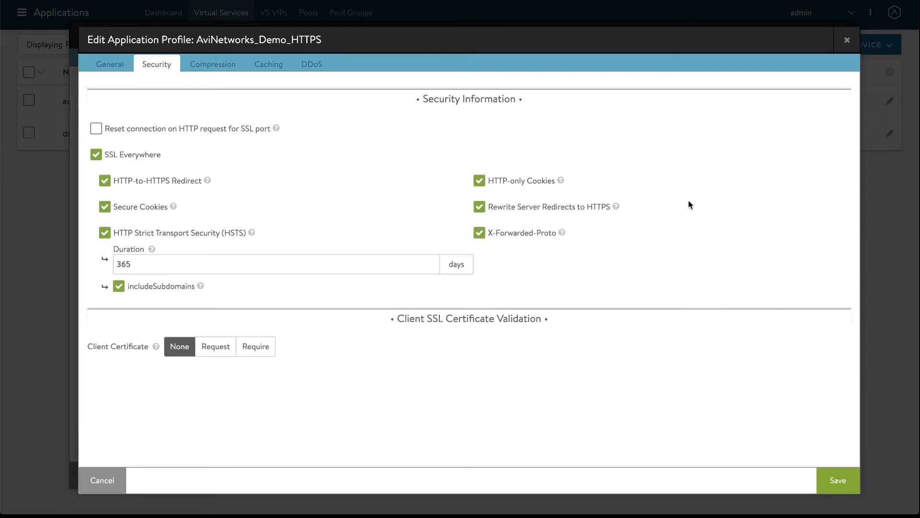
{"action": "mouse_move", "coordinate": [666, 212]}
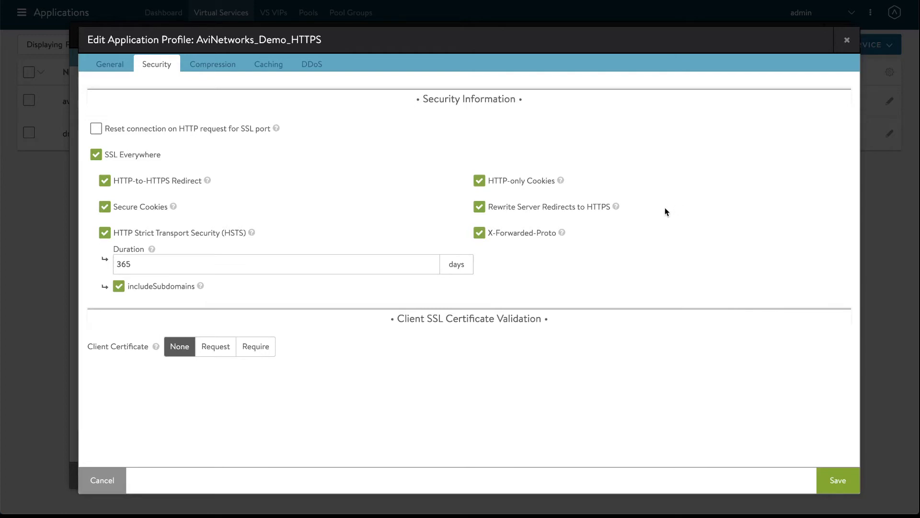
{"action": "mouse_move", "coordinate": [541, 213]}
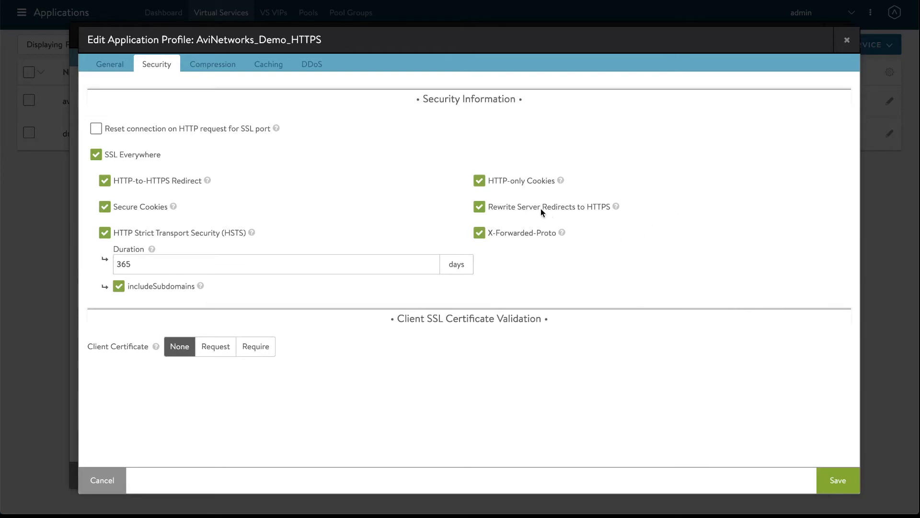
{"action": "mouse_move", "coordinate": [595, 222]}
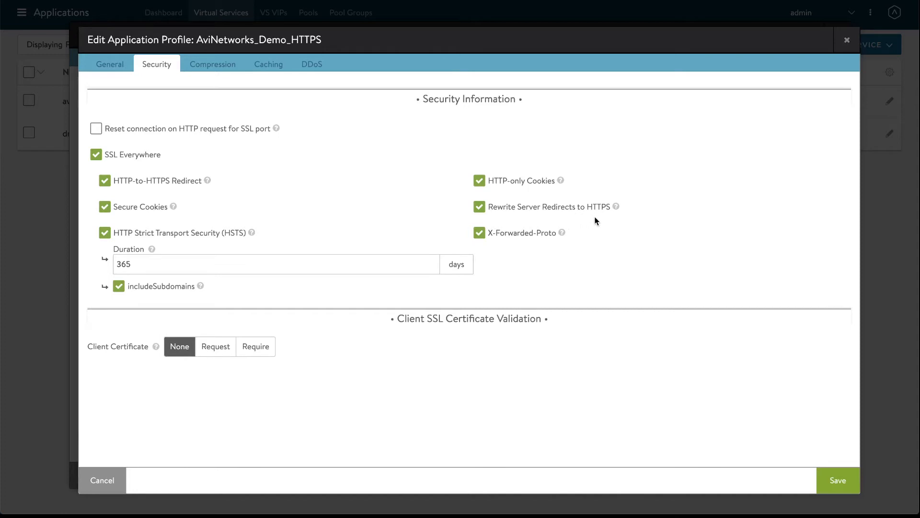
{"action": "mouse_move", "coordinate": [691, 219]}
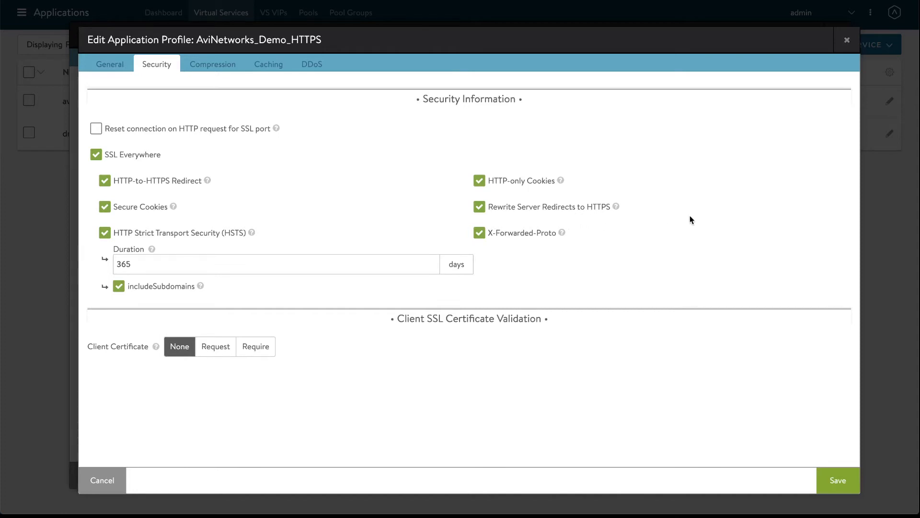
{"action": "mouse_move", "coordinate": [720, 199]}
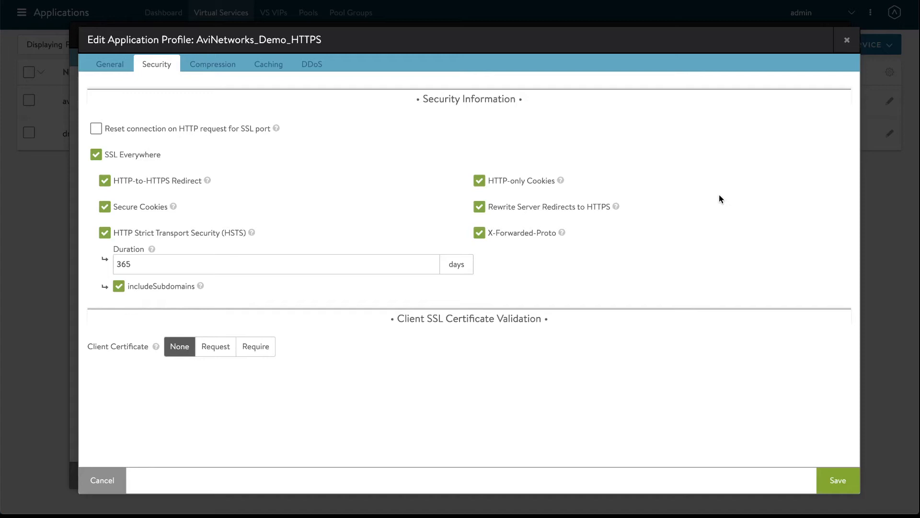
{"action": "mouse_move", "coordinate": [710, 214]}
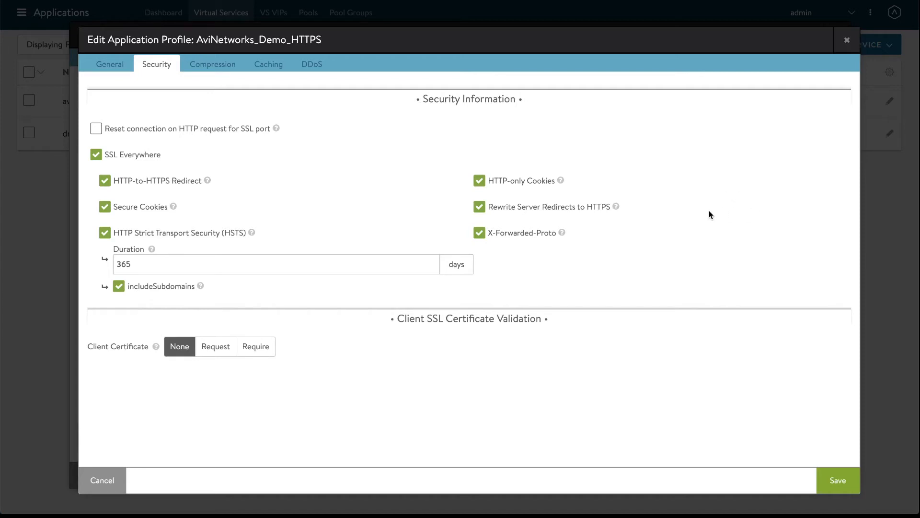
{"action": "mouse_move", "coordinate": [592, 209]}
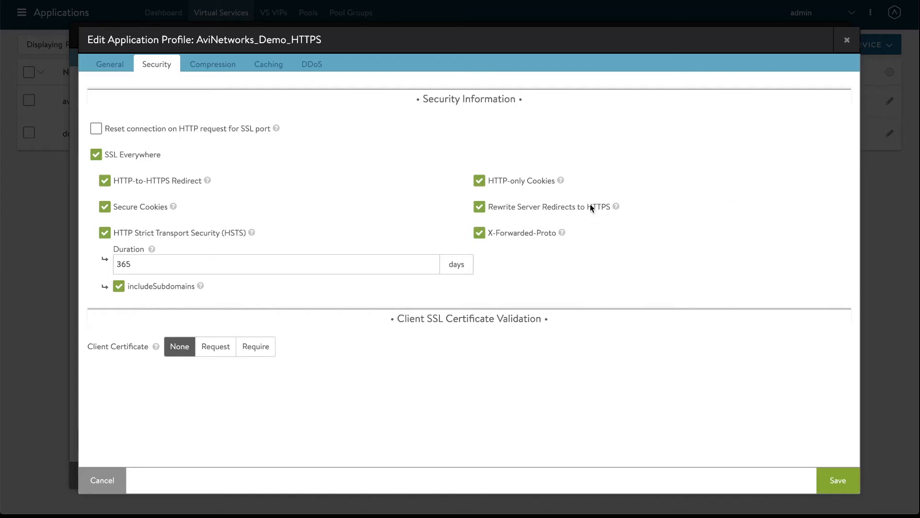
{"action": "mouse_move", "coordinate": [514, 247]}
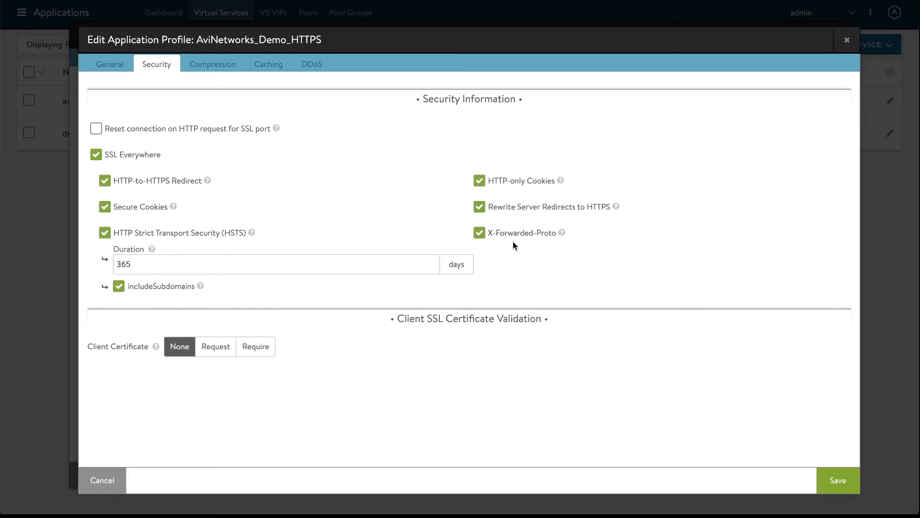
{"action": "mouse_move", "coordinate": [538, 261]}
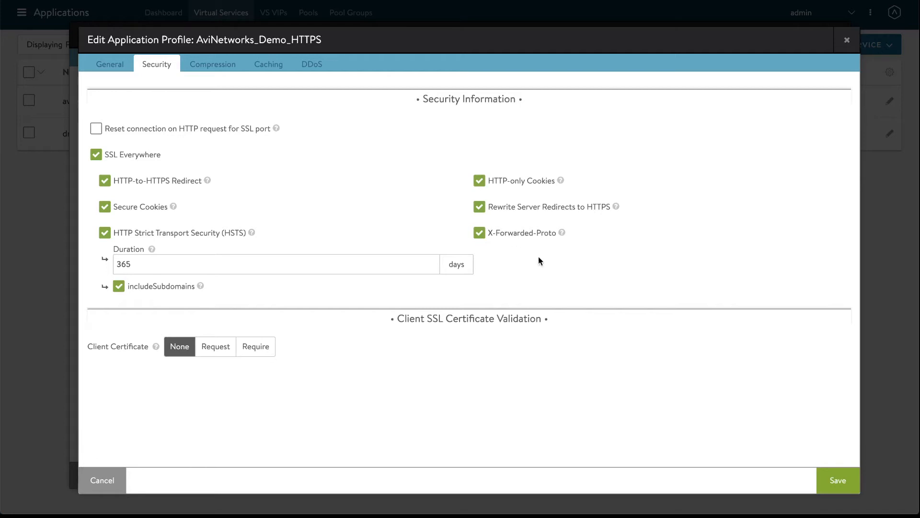
{"action": "mouse_move", "coordinate": [574, 261]}
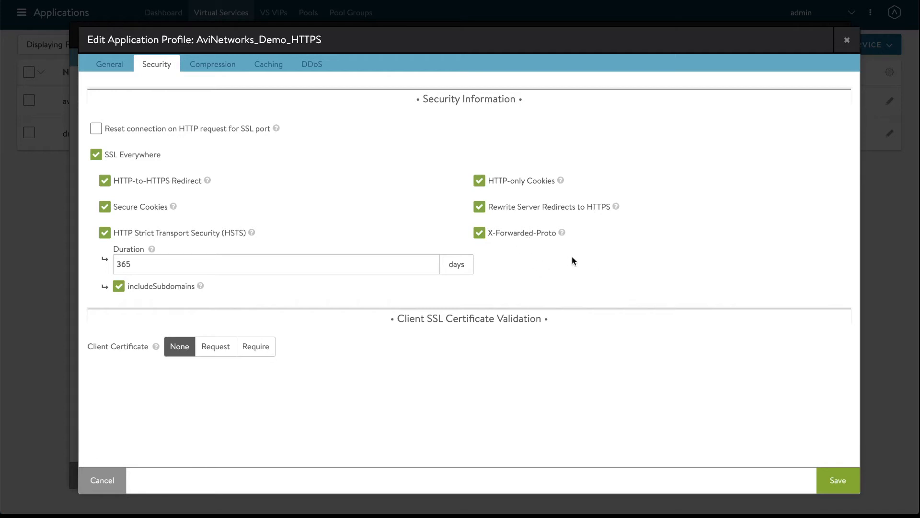
{"action": "mouse_move", "coordinate": [642, 237]}
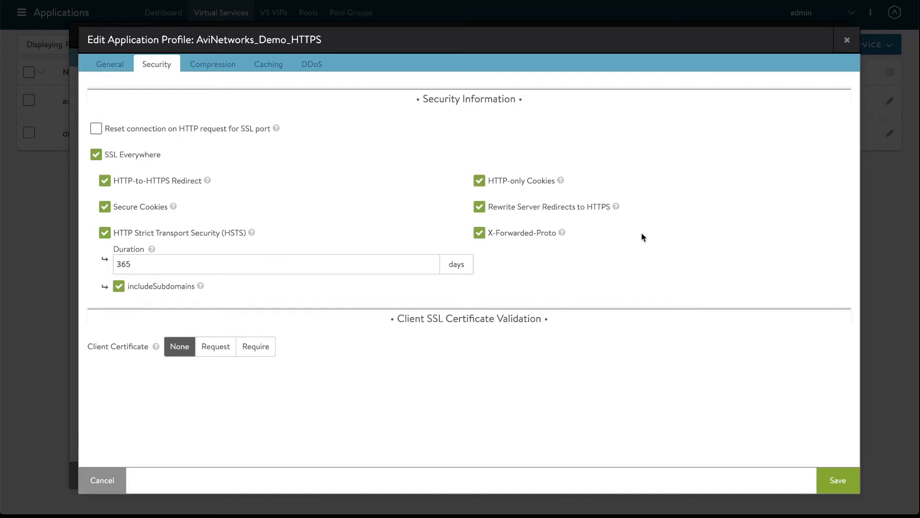
{"action": "mouse_move", "coordinate": [708, 219]}
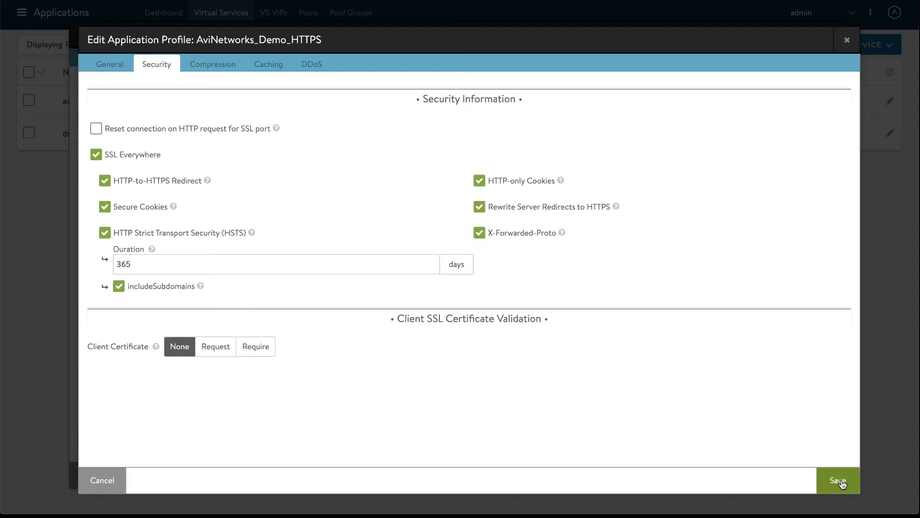
Save the AviNetworks_Demo_HTTPS profile with HTTPS redirect, secure cookies and 365-day HSTS.
{"action": "left_click", "coordinate": [836, 480]}
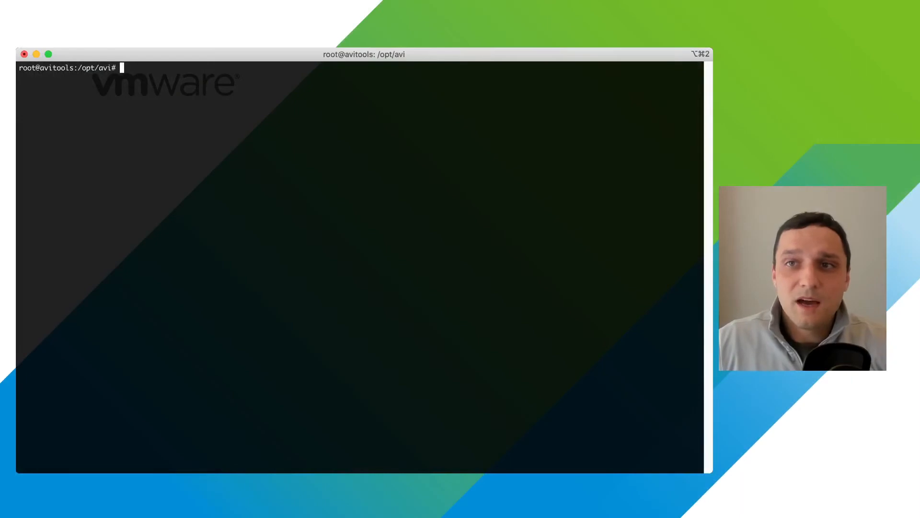
{"action": "type", "text": "curl http://avinetworks.felab.int/ -I"}
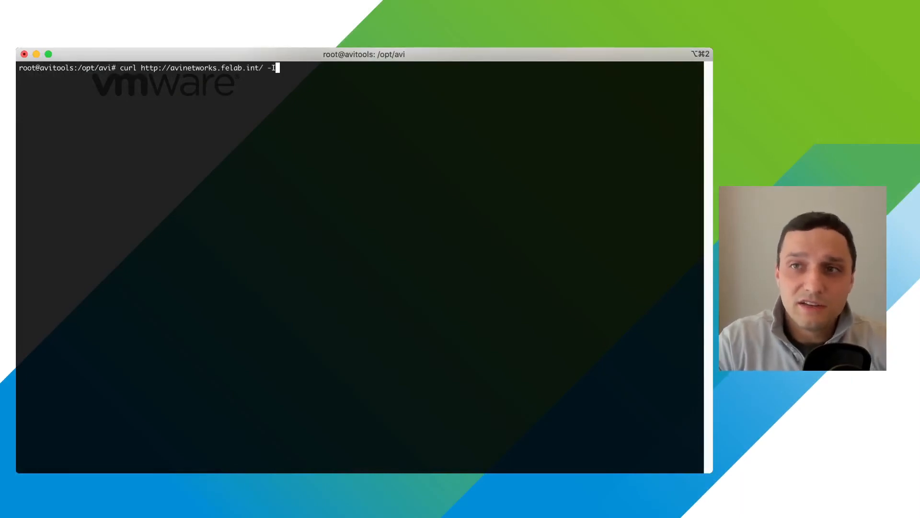
{"action": "key", "text": "Return"}
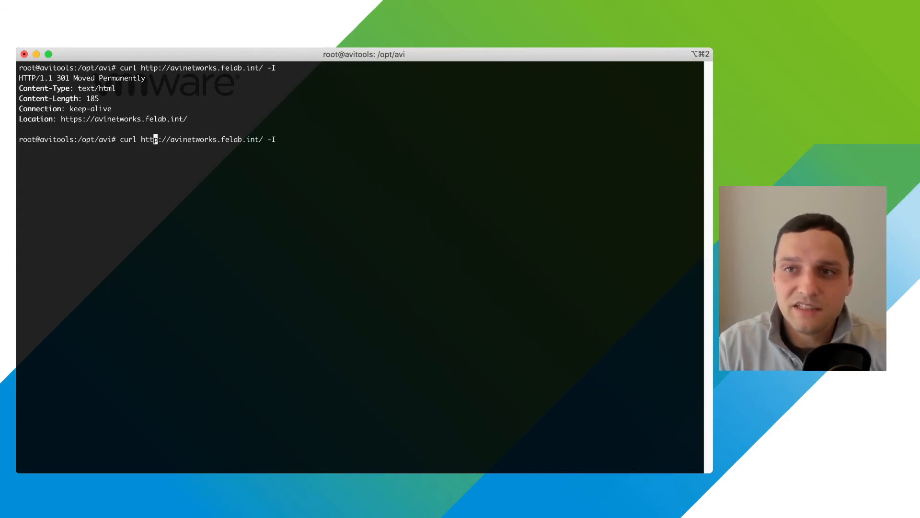
{"action": "type", "text": "s"}
{"action": "key", "text": "Return"}
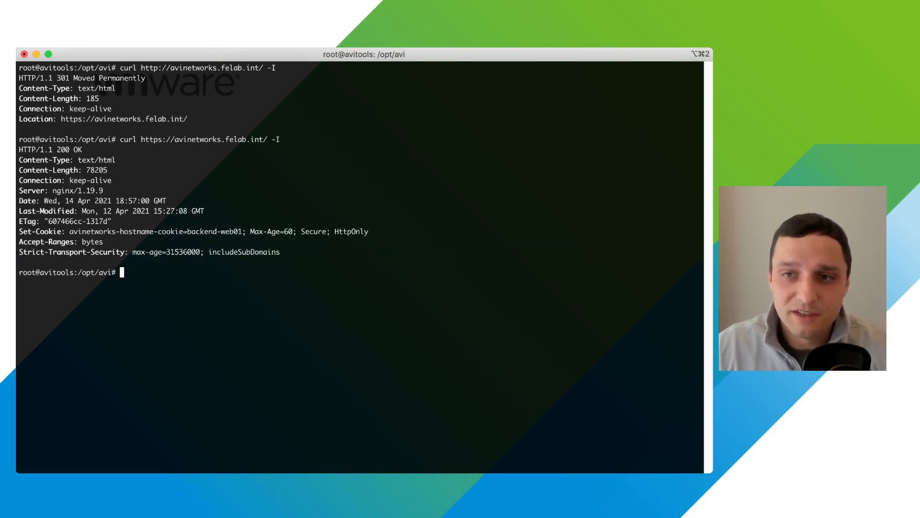
{"action": "type", "text": "curl https://avinetworks.felab.int/ -I"}
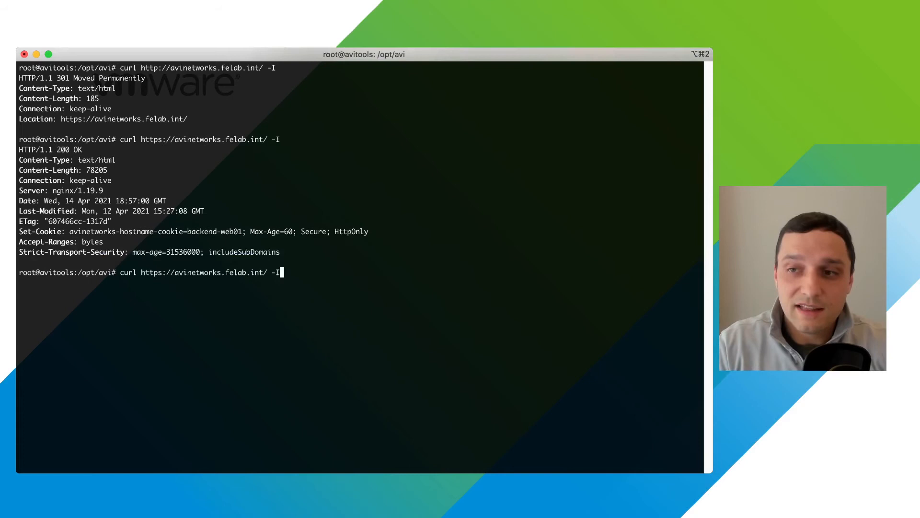
{"action": "type", "text": "hom"}
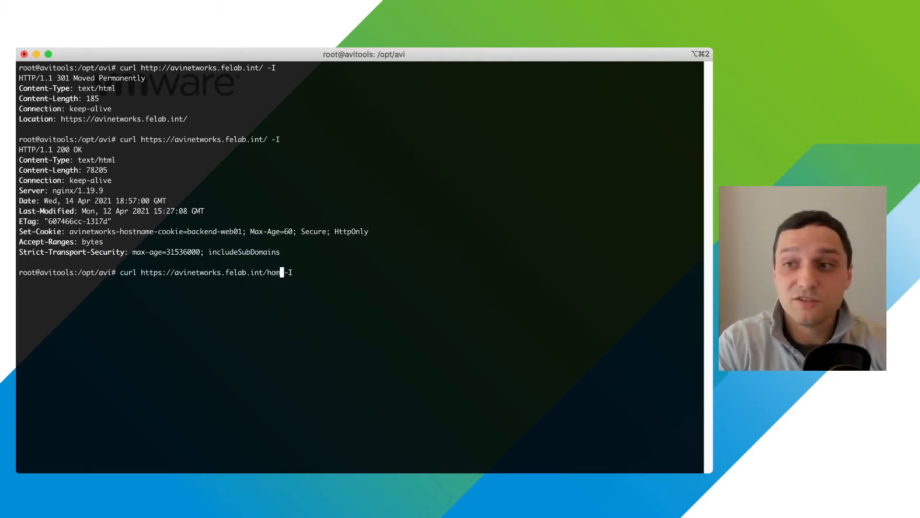
{"action": "type", "text": "e"}
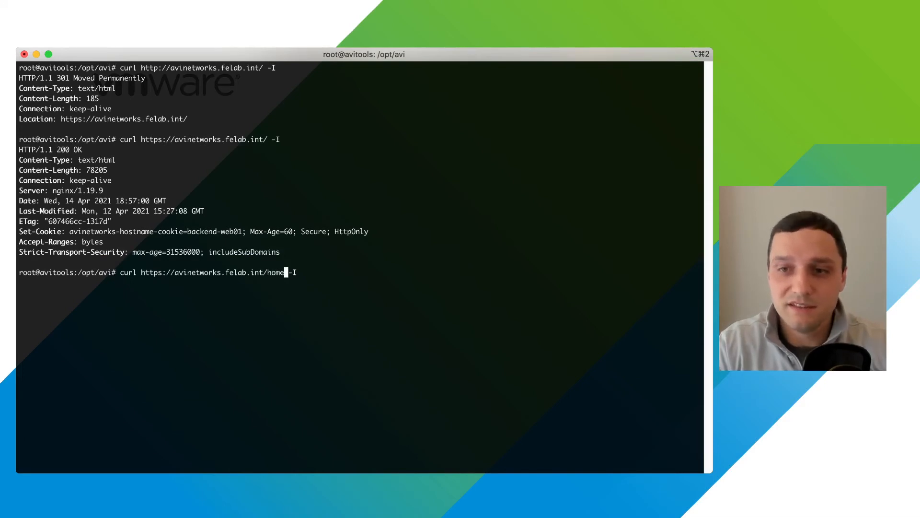
{"action": "key", "text": "Return"}
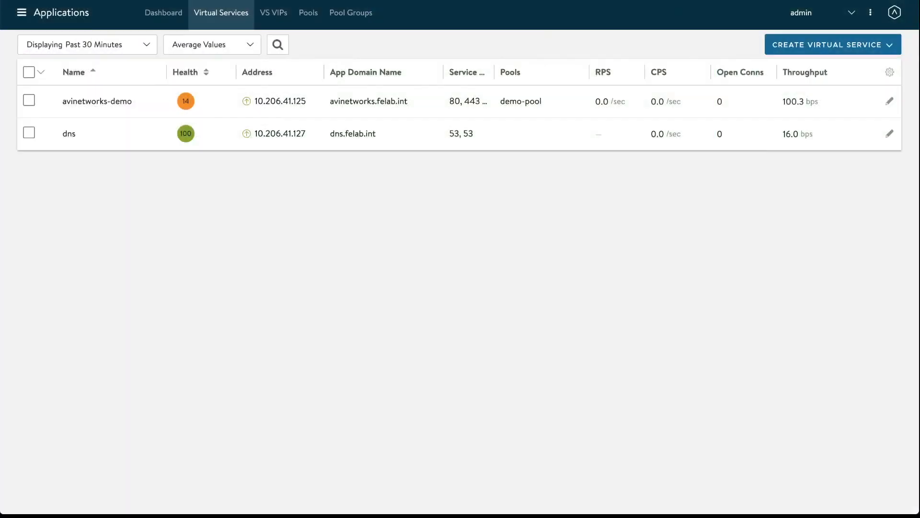
{"action": "mouse_move", "coordinate": [132, 111]}
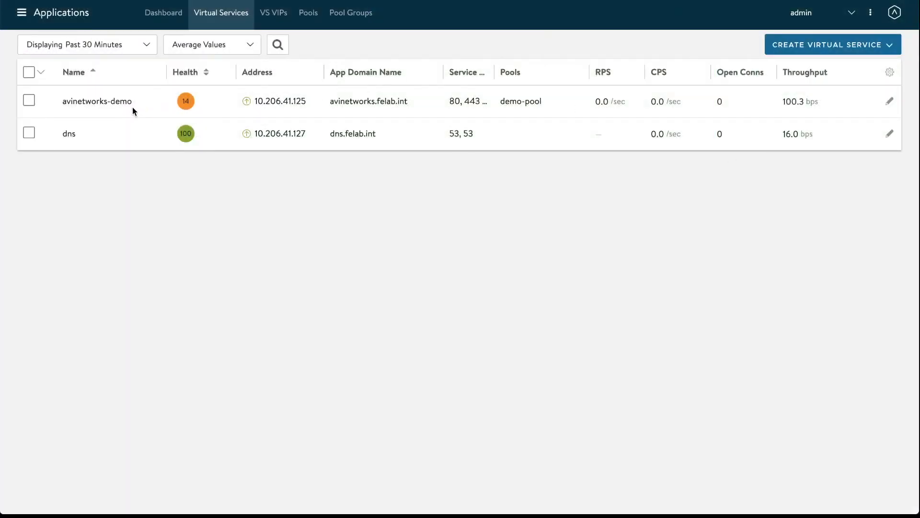
{"action": "mouse_move", "coordinate": [88, 66]}
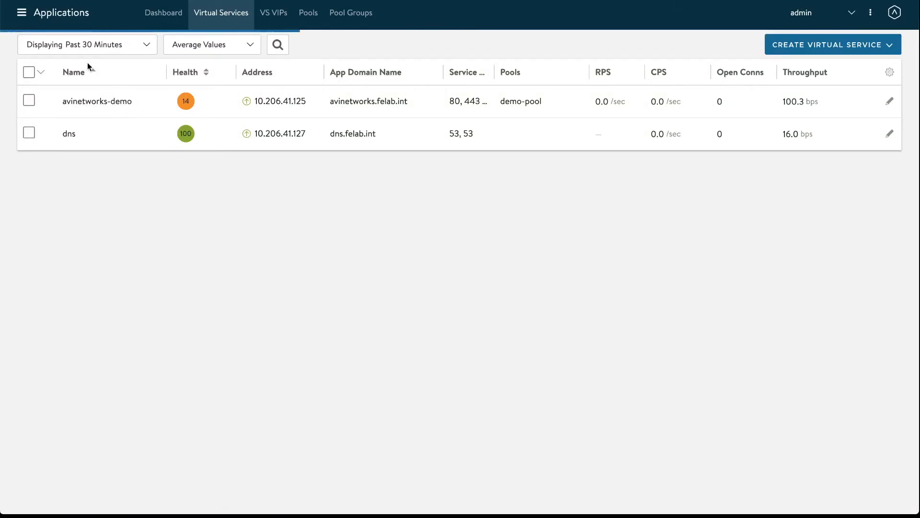
Open the avinetworks-demo virtual service from Virtual Services and view its Logs.
{"action": "left_click", "coordinate": [74, 72]}
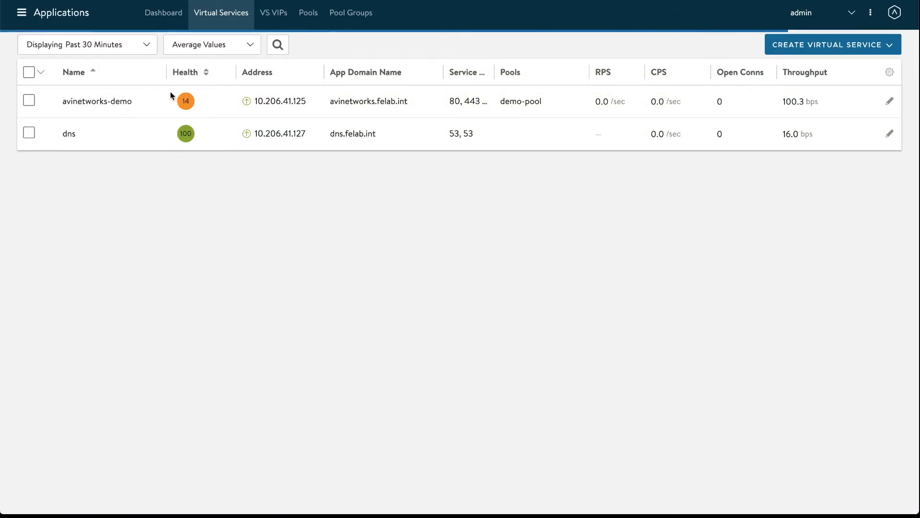
{"action": "left_click", "coordinate": [97, 100]}
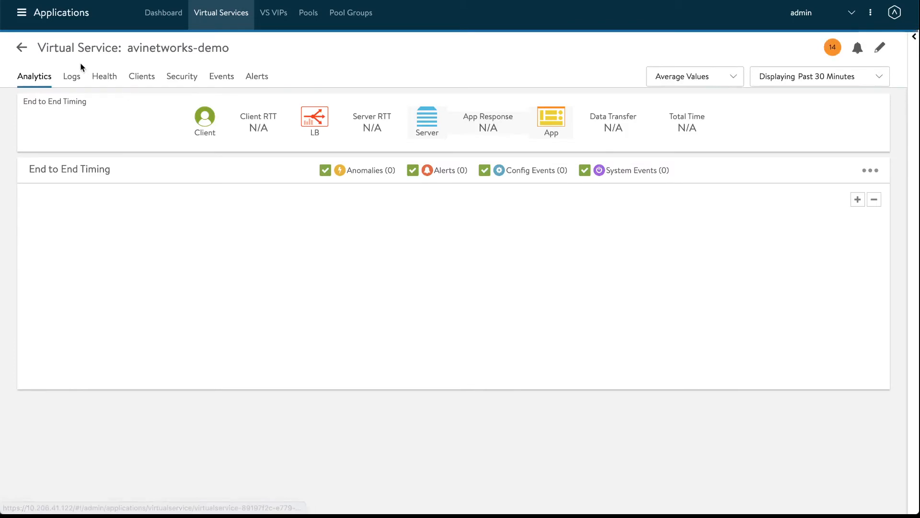
{"action": "left_click", "coordinate": [71, 77]}
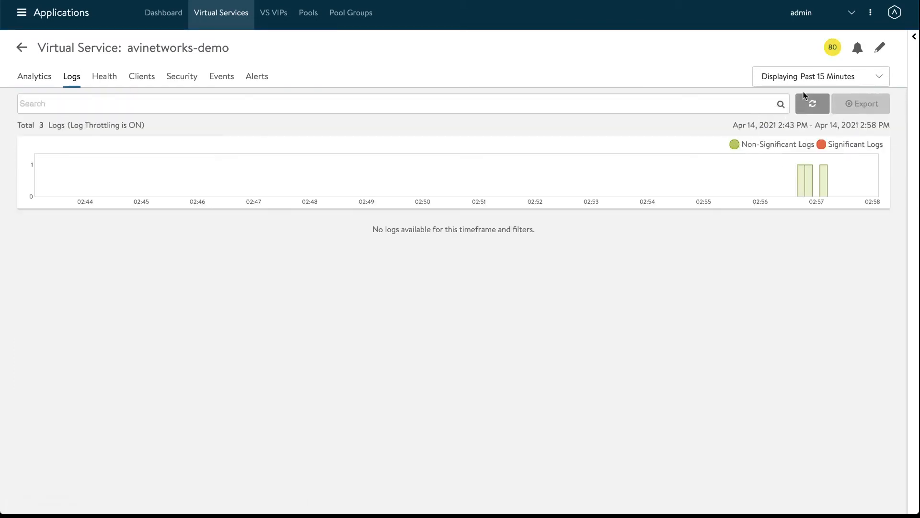
Refresh the logs and expand the 301 redirect and 200 HTTPS request entries.
{"action": "left_click", "coordinate": [812, 104]}
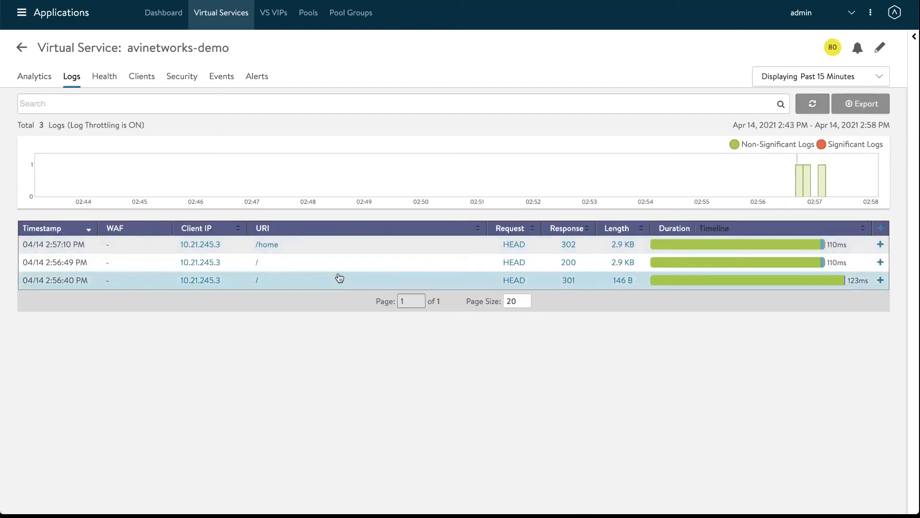
{"action": "mouse_move", "coordinate": [425, 280]}
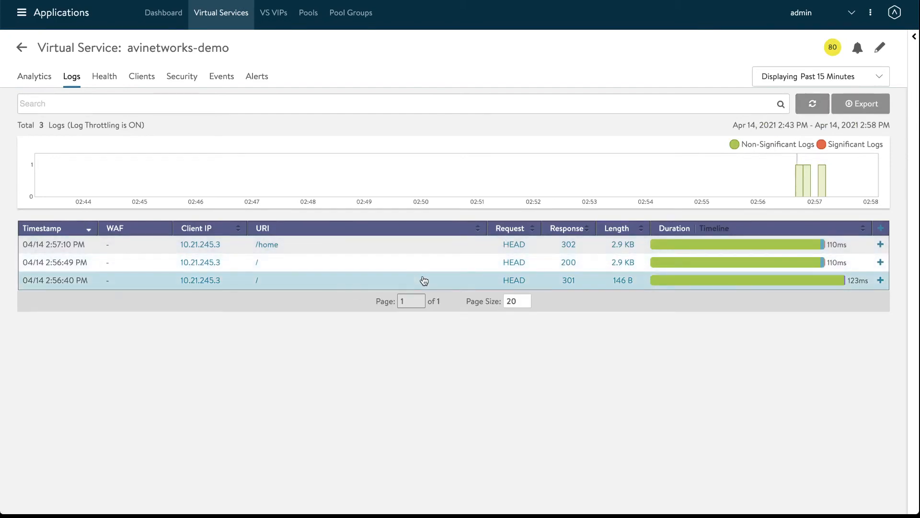
{"action": "left_click", "coordinate": [423, 280]}
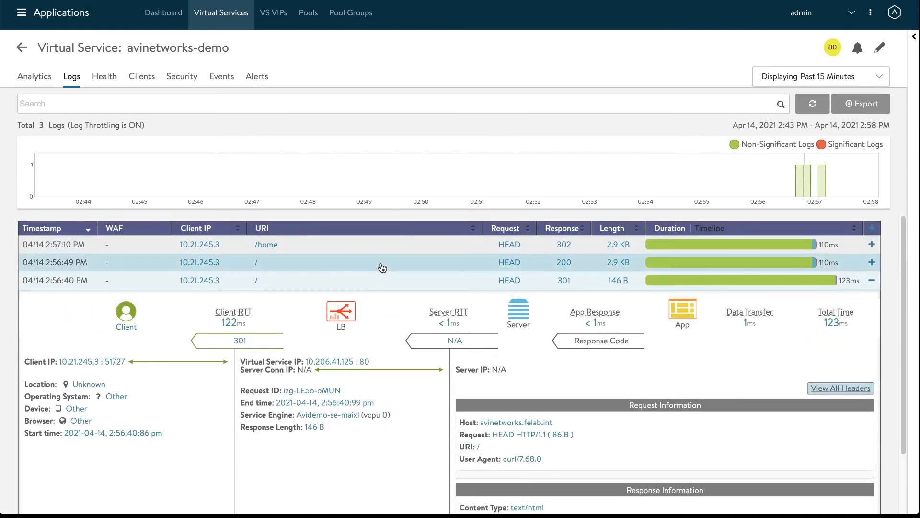
{"action": "left_click", "coordinate": [290, 263]}
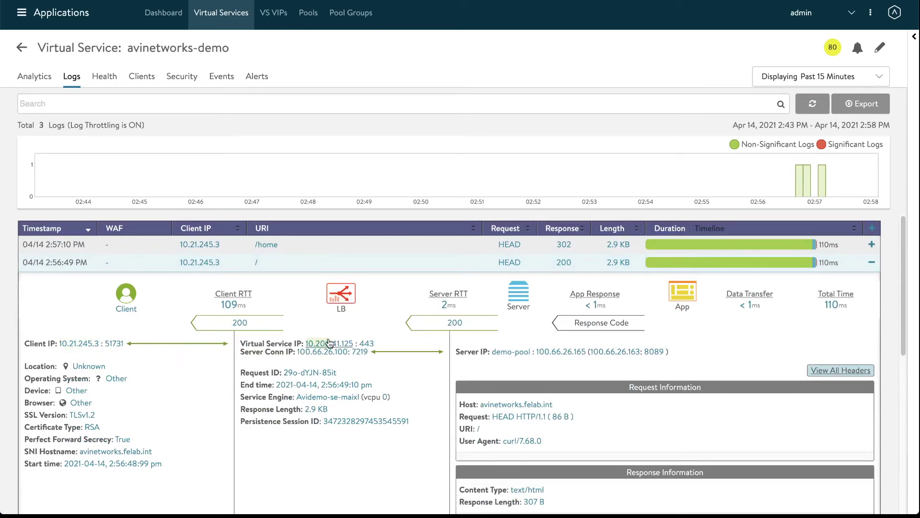
{"action": "mouse_move", "coordinate": [323, 351]}
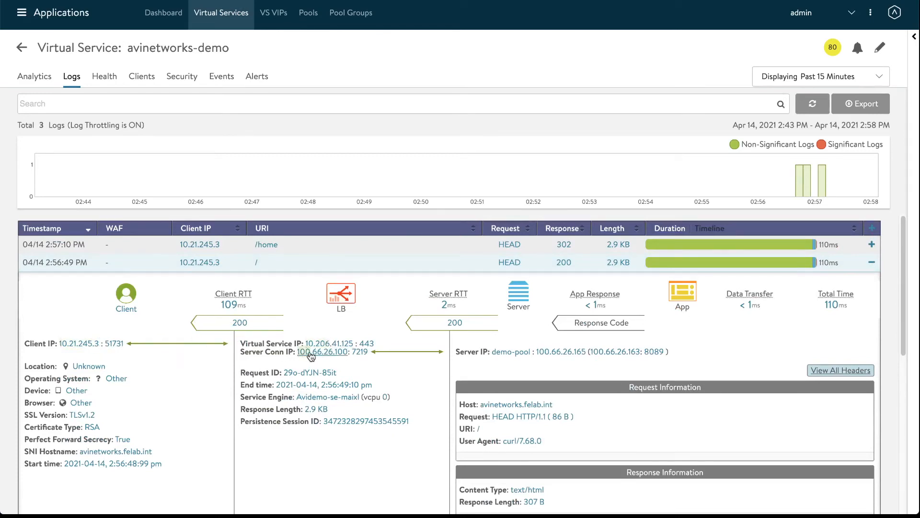
{"action": "left_click", "coordinate": [840, 370]}
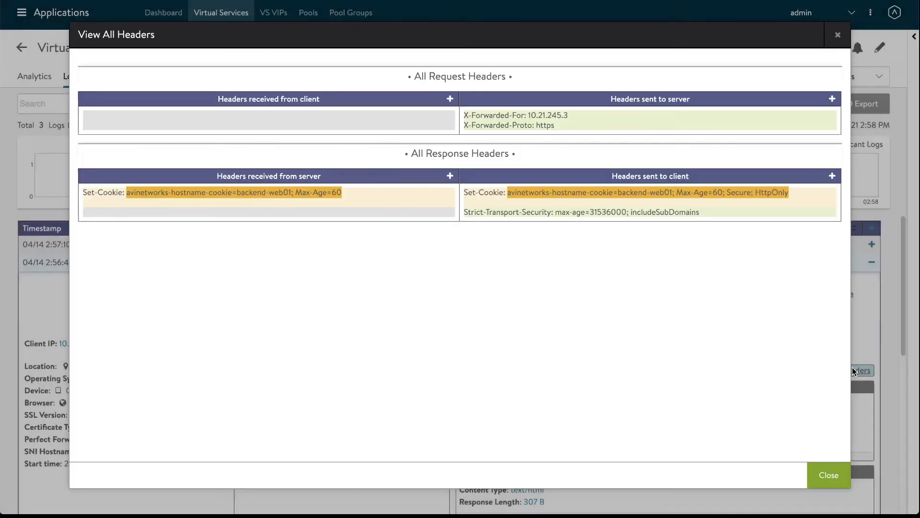
{"action": "left_click", "coordinate": [450, 99]}
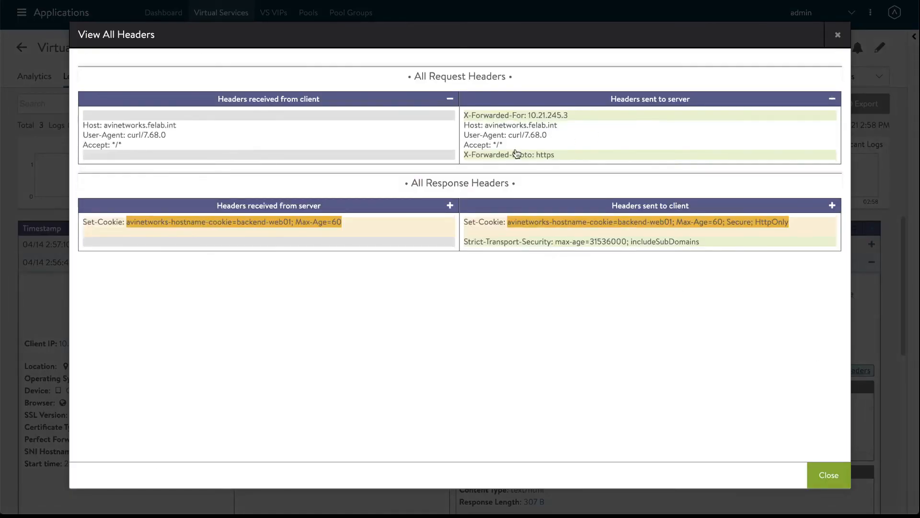
{"action": "mouse_move", "coordinate": [525, 146]}
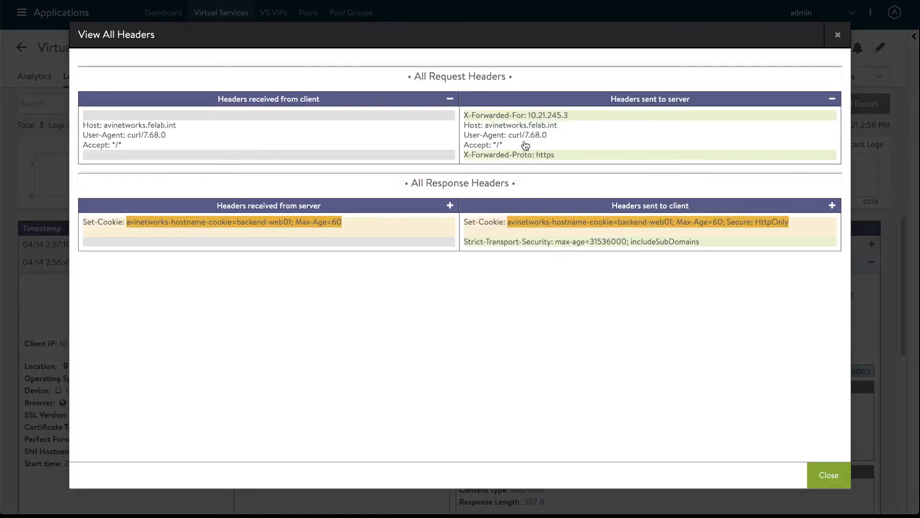
{"action": "mouse_move", "coordinate": [554, 162]}
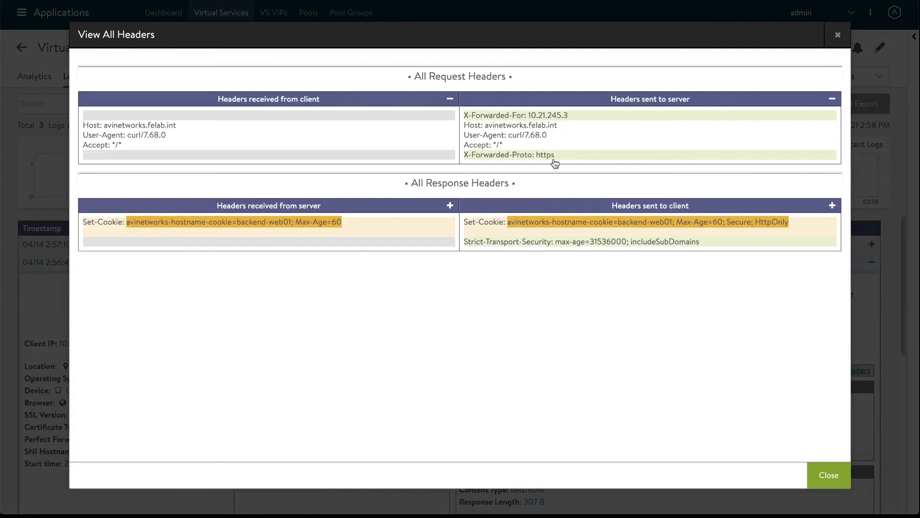
{"action": "left_click", "coordinate": [451, 205]}
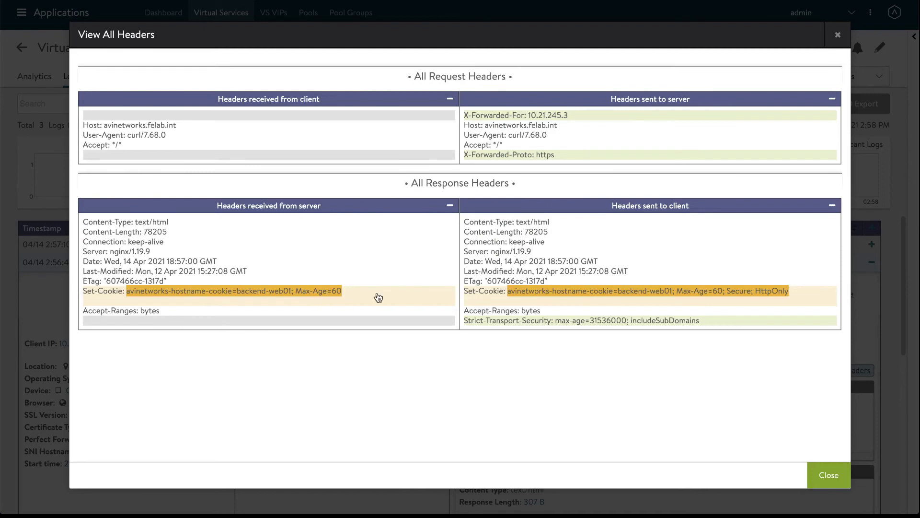
{"action": "mouse_move", "coordinate": [681, 292]}
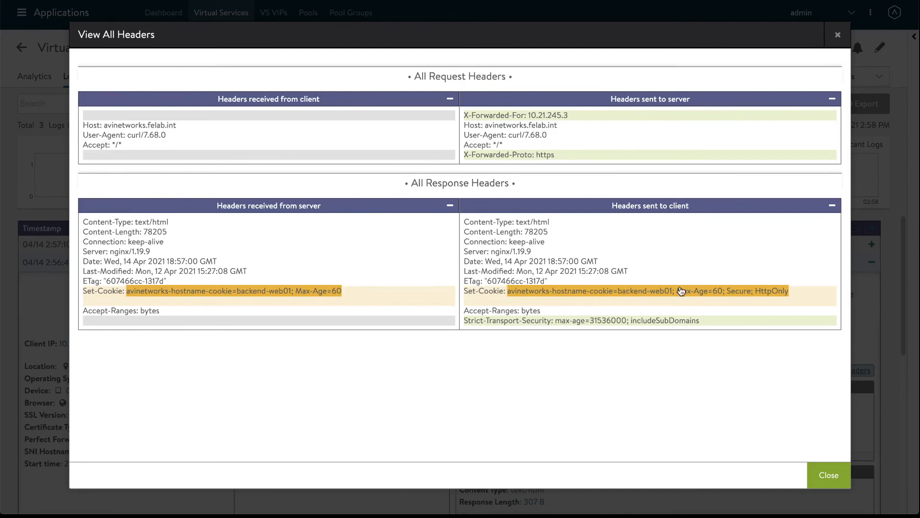
{"action": "mouse_move", "coordinate": [741, 296]}
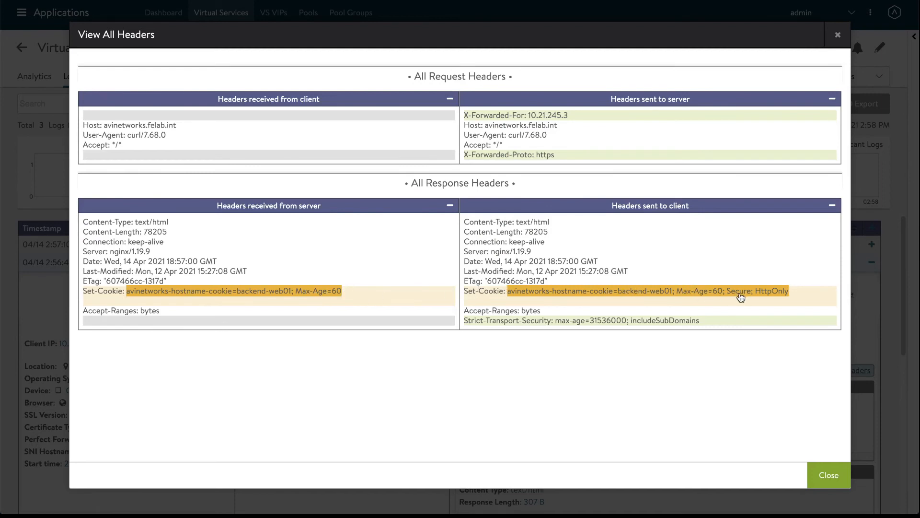
{"action": "mouse_move", "coordinate": [490, 327]}
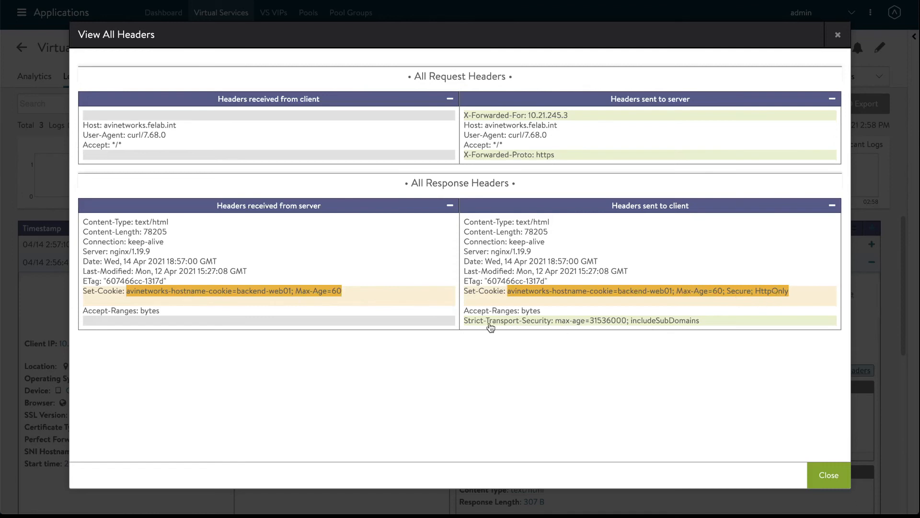
{"action": "mouse_move", "coordinate": [545, 327]}
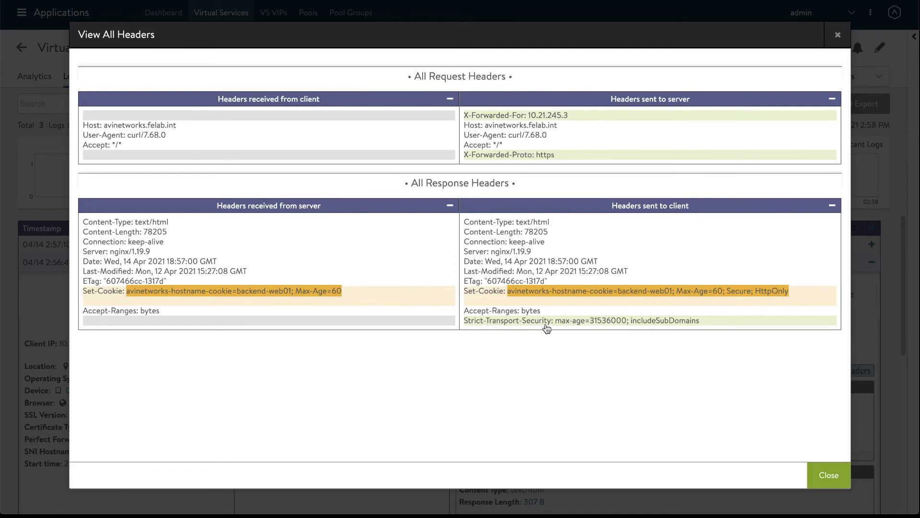
{"action": "mouse_move", "coordinate": [828, 475]}
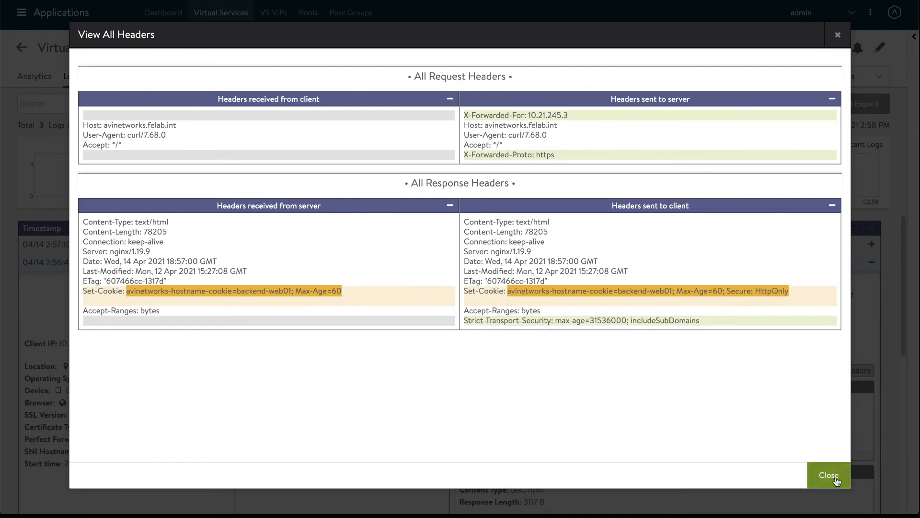
{"action": "left_click", "coordinate": [828, 474]}
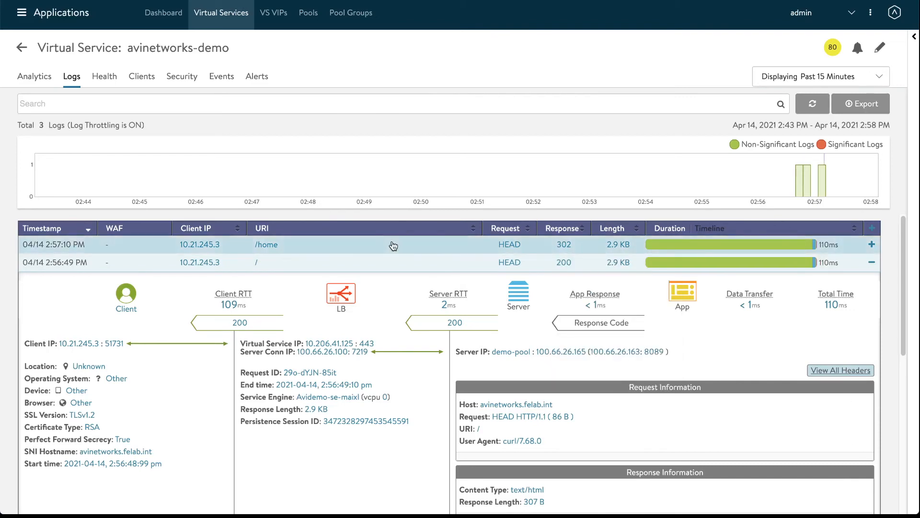
Expand the /home log entry showing the 302 redirect to the HTTPS site.
{"action": "left_click", "coordinate": [872, 244]}
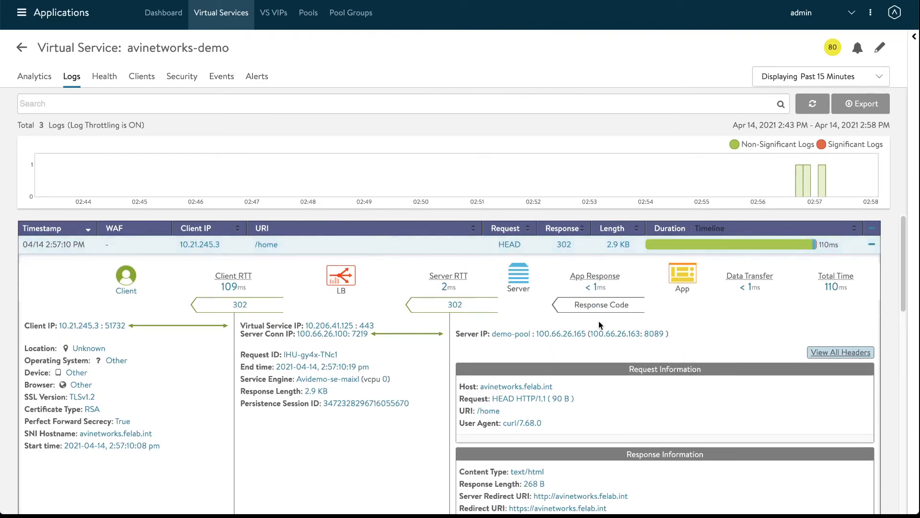
{"action": "mouse_move", "coordinate": [274, 317]}
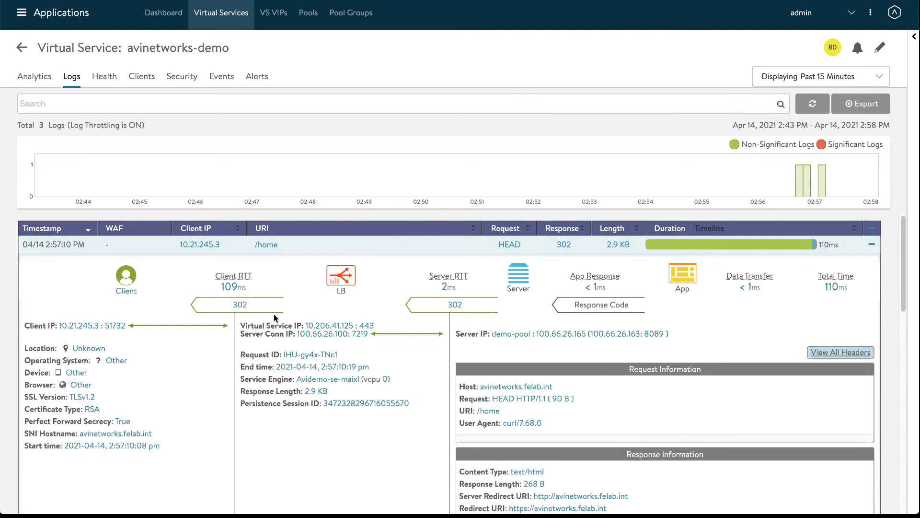
{"action": "mouse_move", "coordinate": [511, 334]}
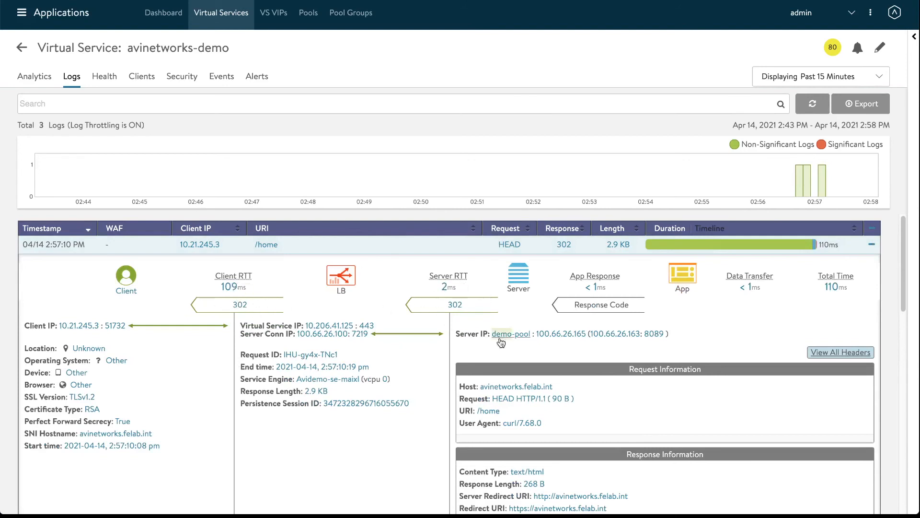
{"action": "mouse_move", "coordinate": [841, 351]}
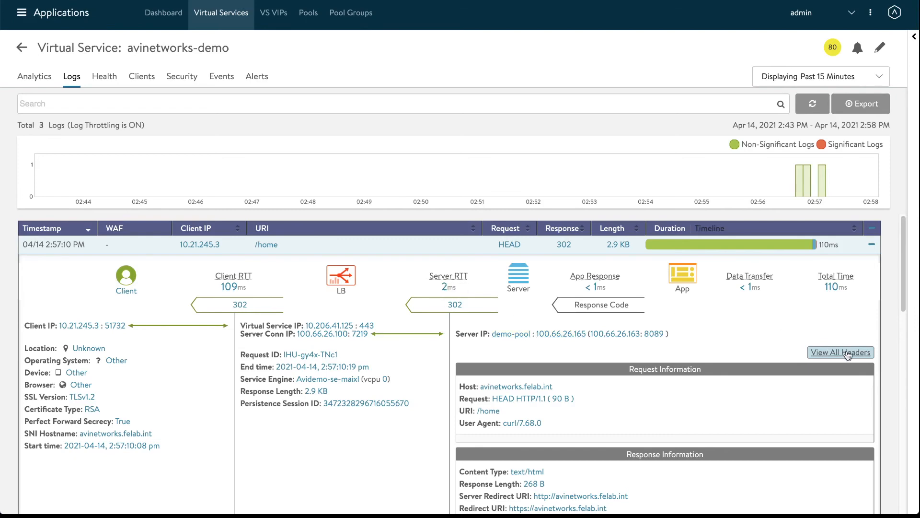
{"action": "left_click", "coordinate": [840, 352]}
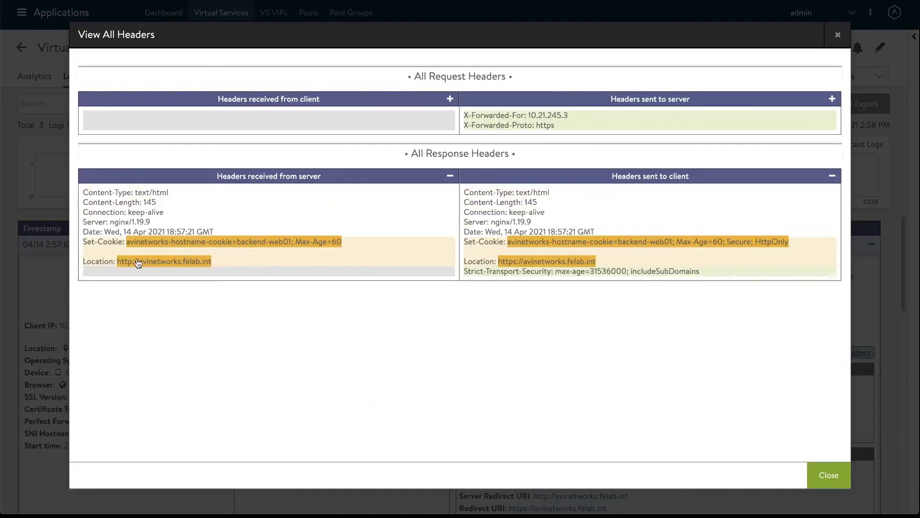
{"action": "mouse_move", "coordinate": [136, 270]}
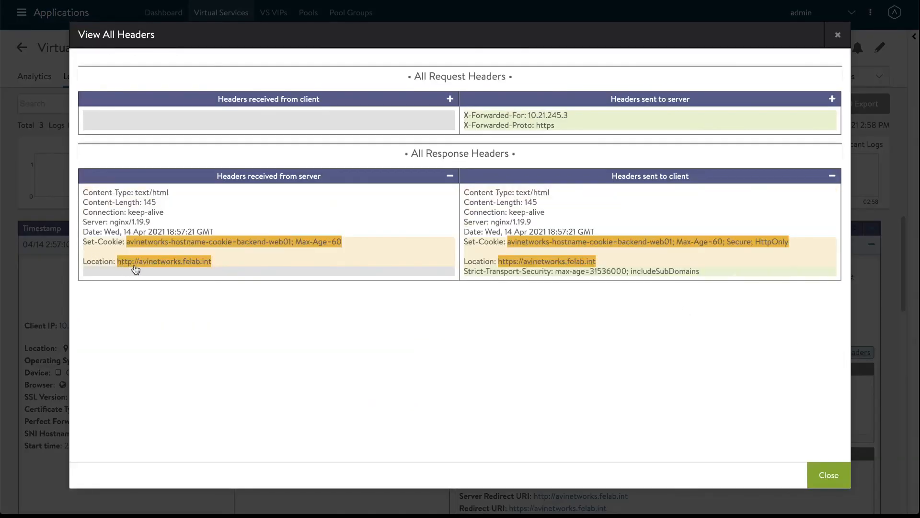
{"action": "mouse_move", "coordinate": [511, 267]}
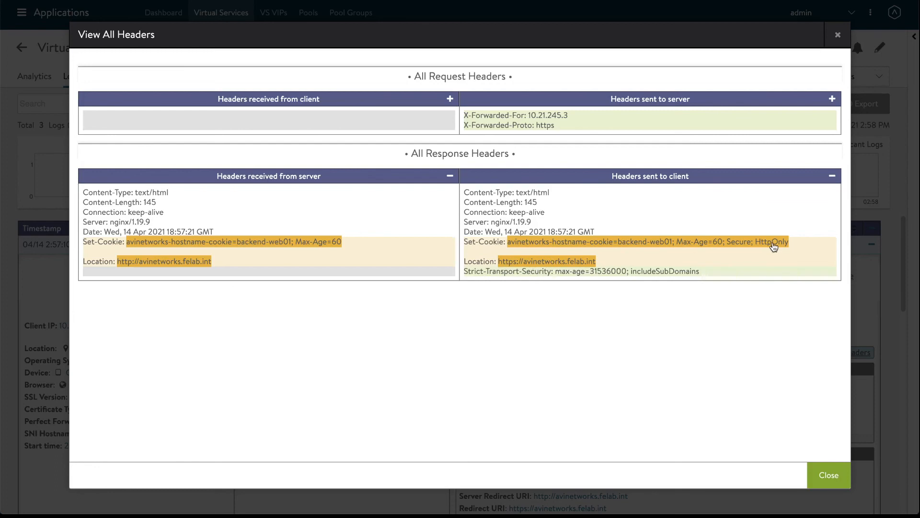
{"action": "mouse_move", "coordinate": [550, 276]}
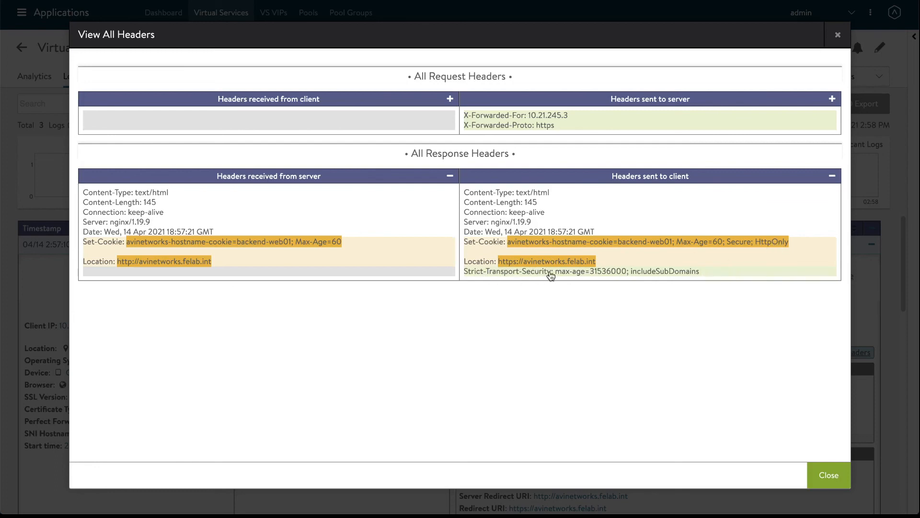
{"action": "left_click", "coordinate": [829, 474]}
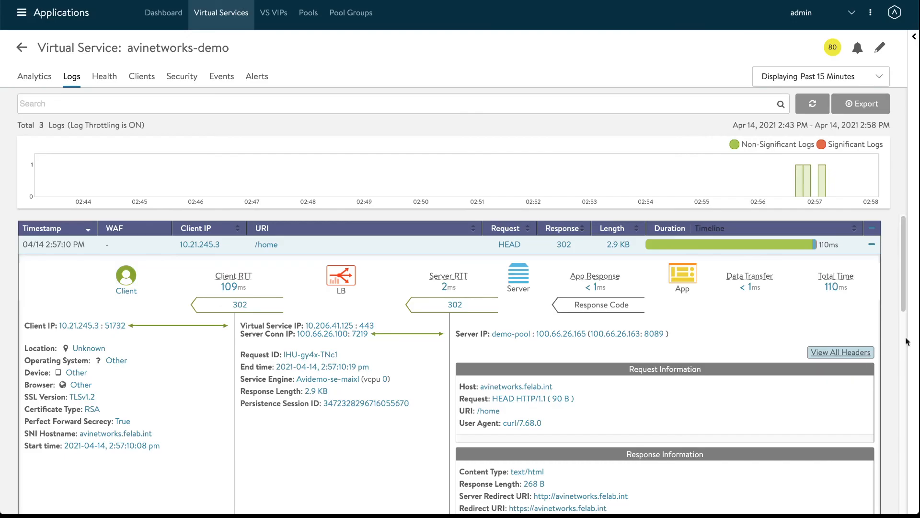